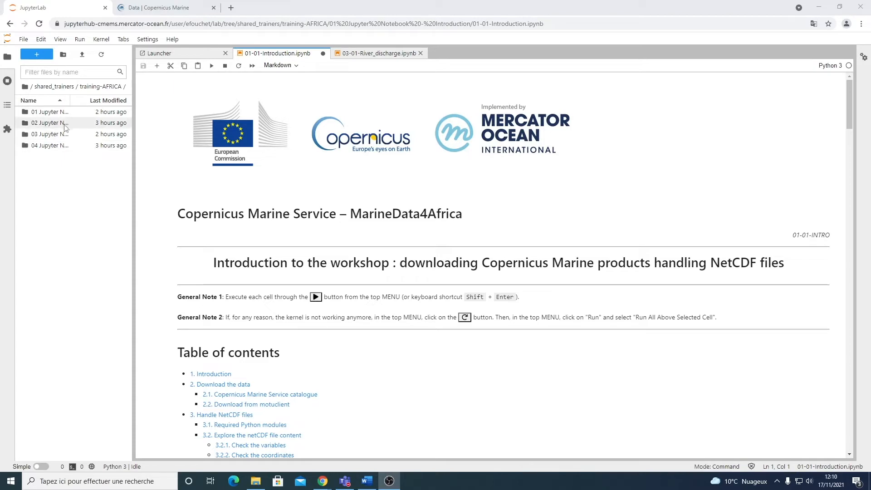
mouse_move(49, 112)
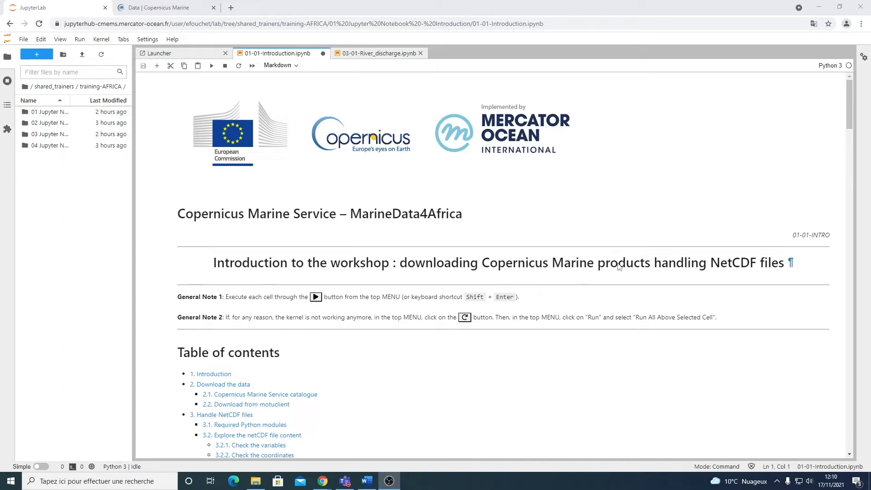
mouse_move(522, 263)
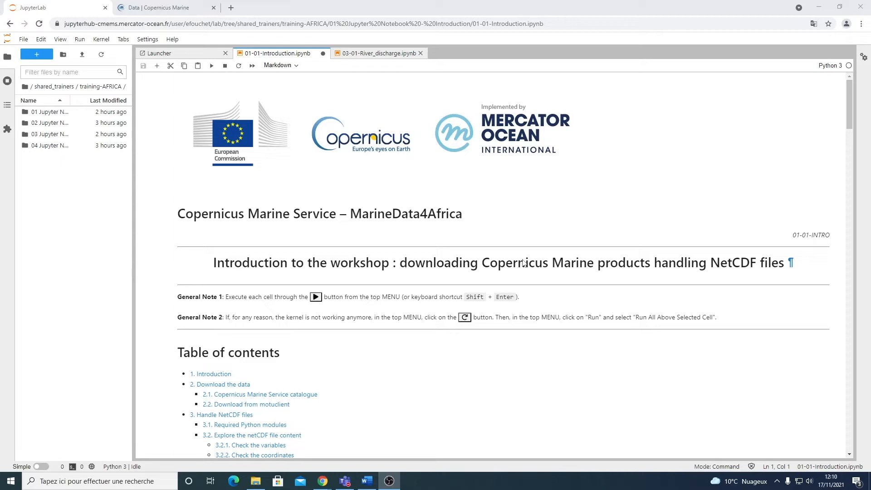
mouse_move(367, 235)
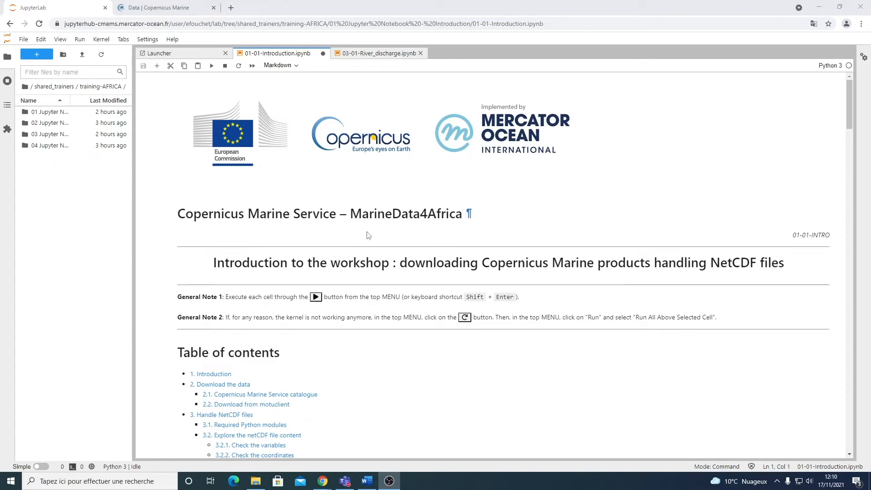
mouse_move(460, 162)
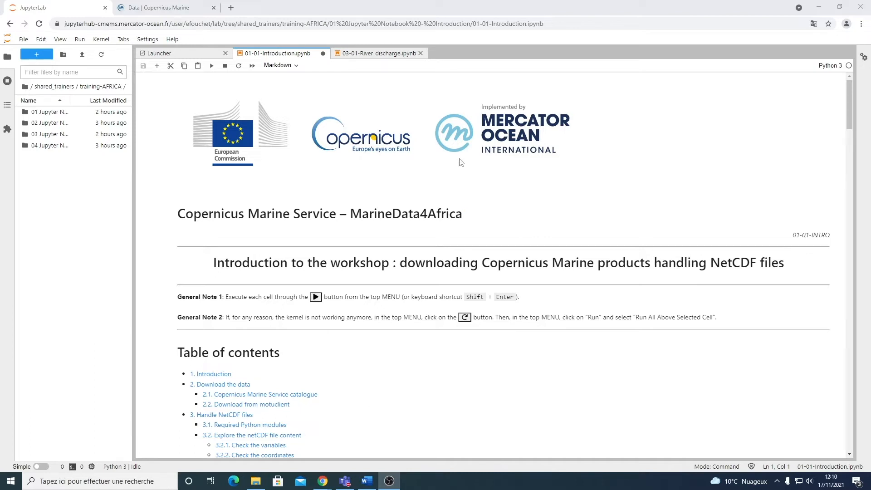
mouse_move(233, 198)
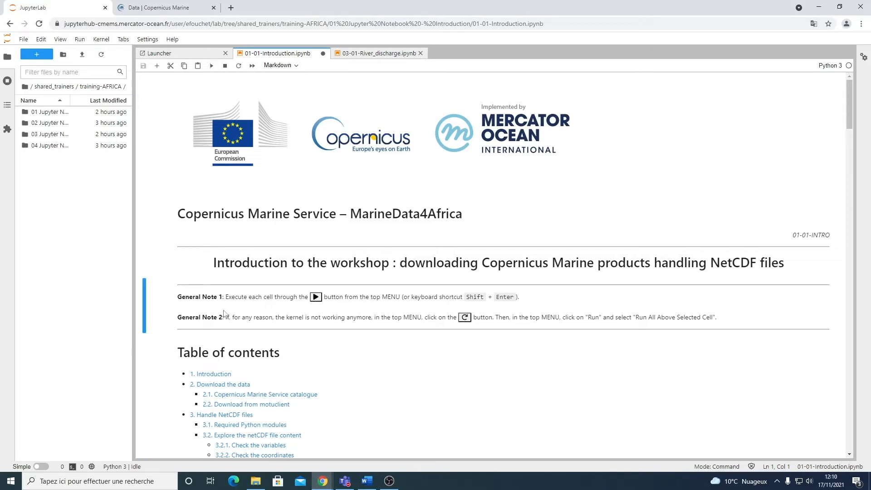
mouse_move(371, 306)
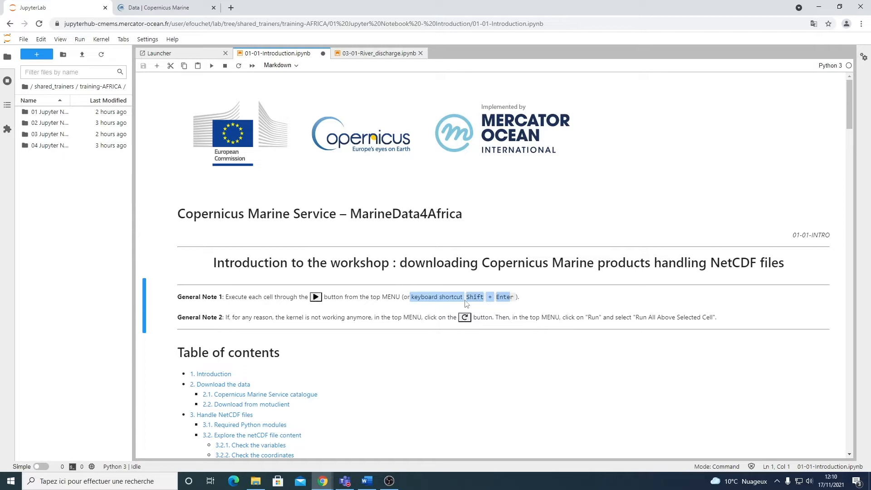
- Browse the River discharge training and data folders, open the registration page, and return
scroll("down", 3)
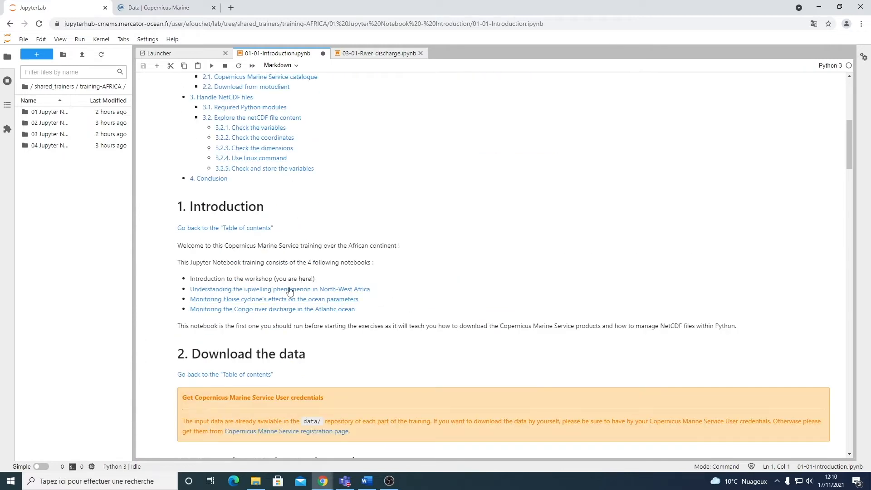
mouse_move(200, 228)
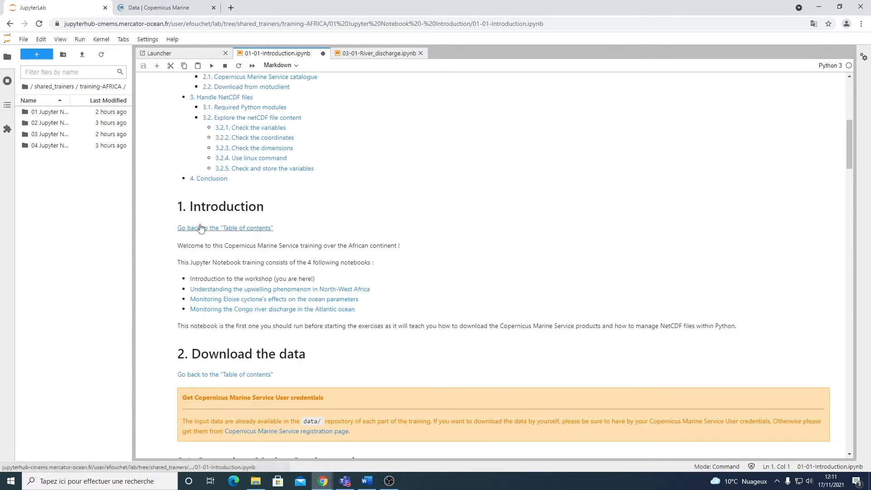
mouse_move(225, 227)
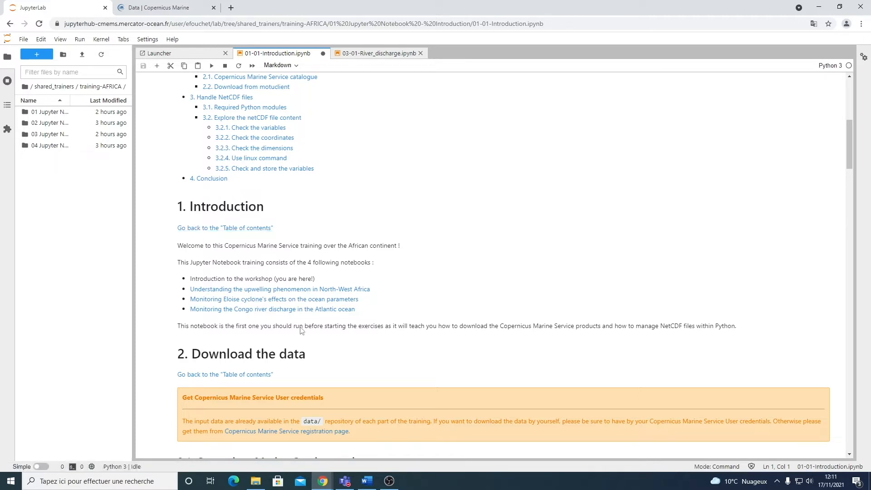
mouse_move(267, 306)
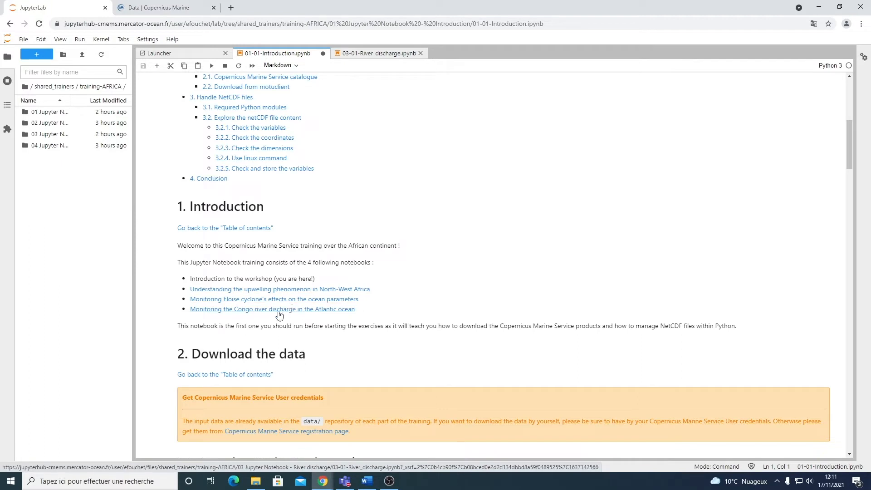
mouse_move(233, 315)
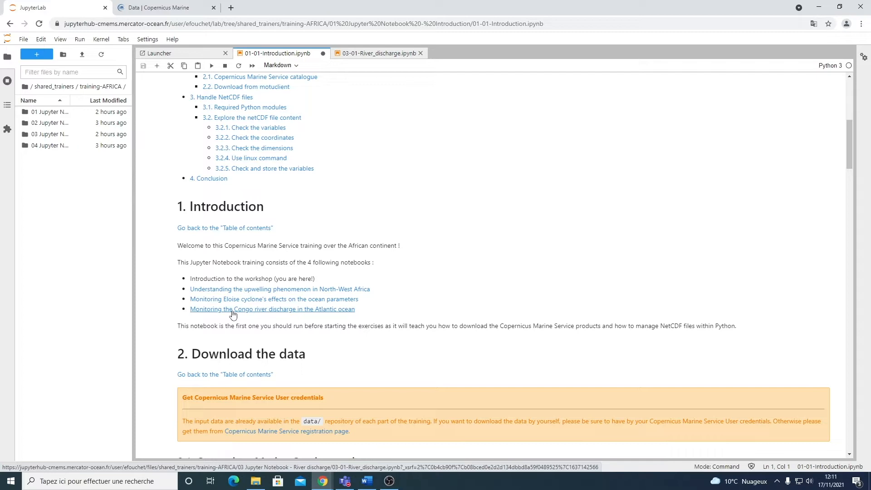
mouse_move(305, 314)
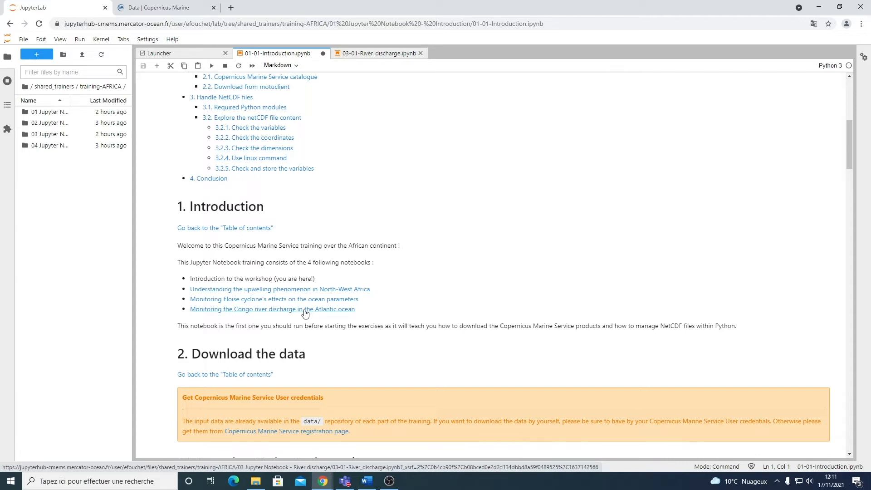
scroll("down", 3)
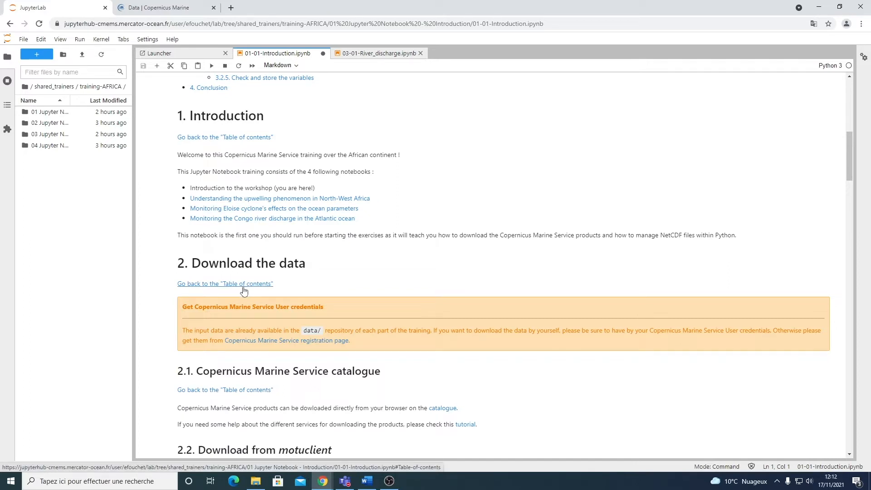
mouse_move(50, 123)
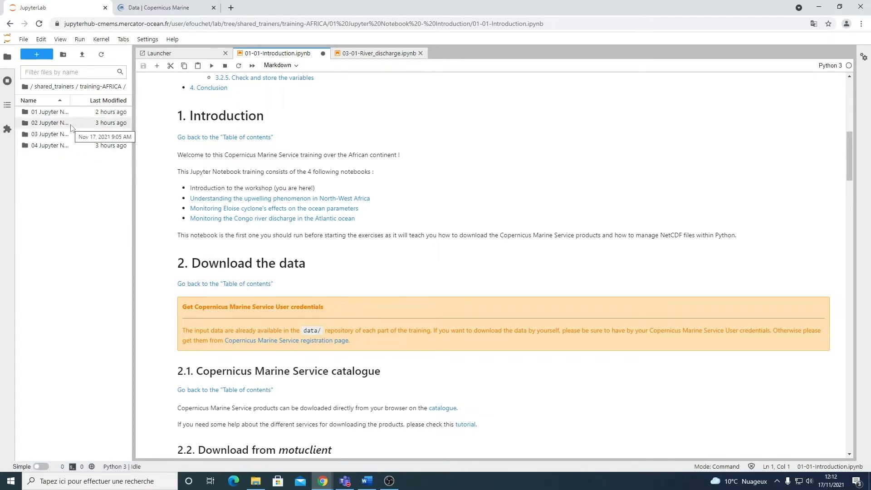
double_click(50, 134)
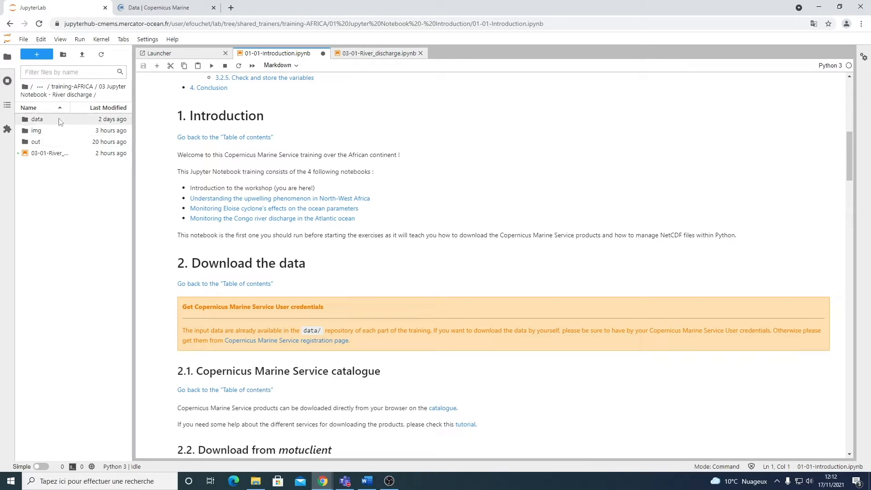
double_click(37, 119)
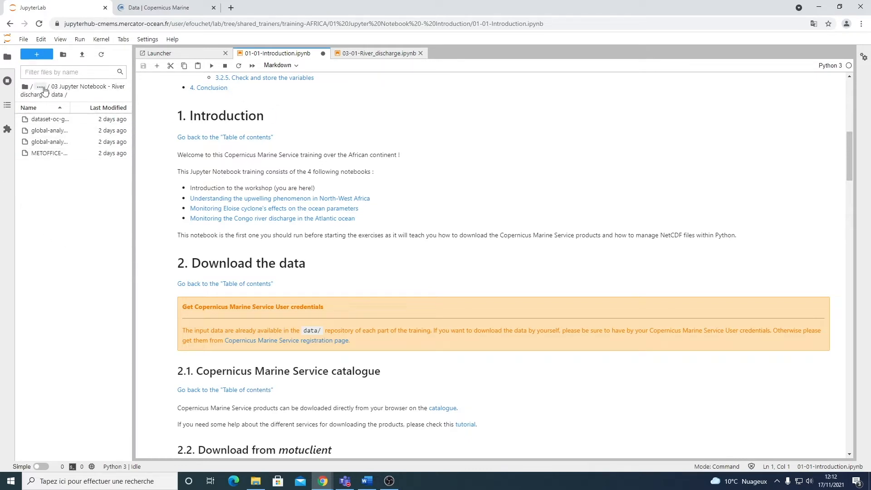
left_click(40, 89)
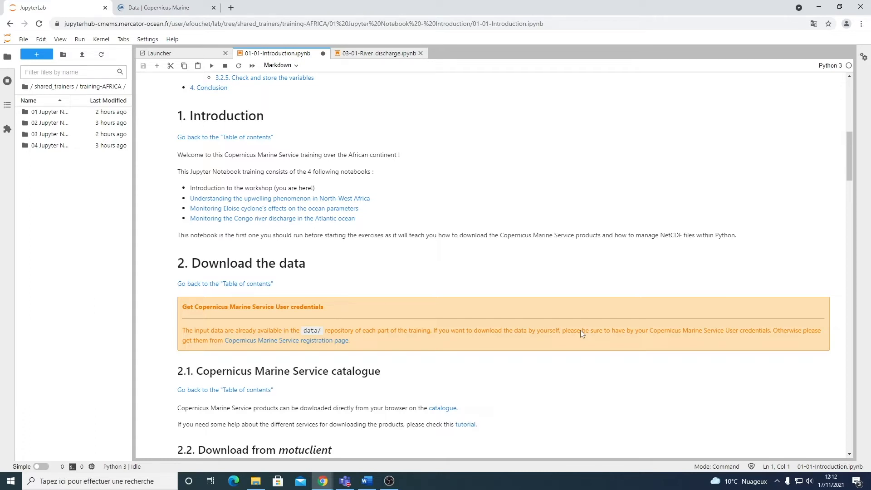
mouse_move(730, 339)
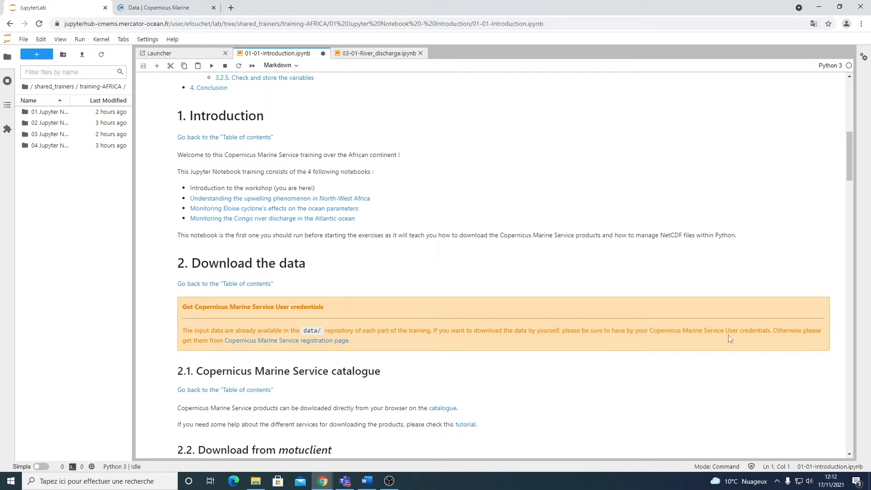
mouse_move(376, 333)
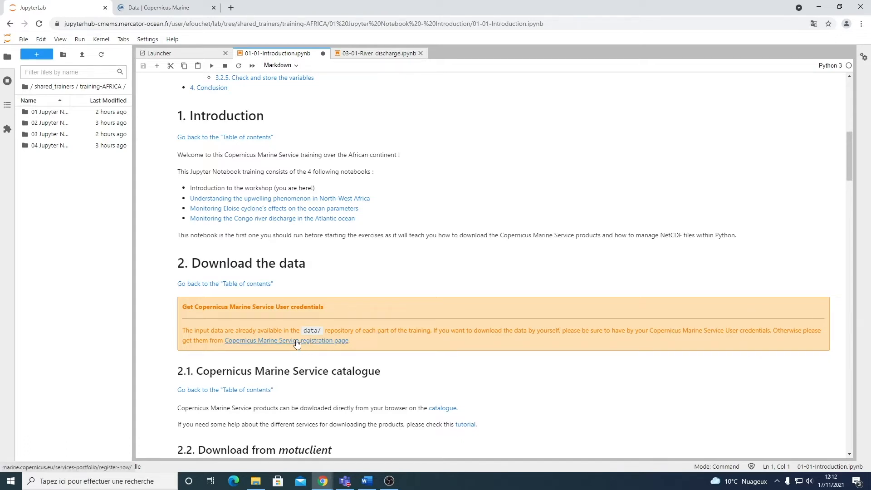
left_click(287, 341)
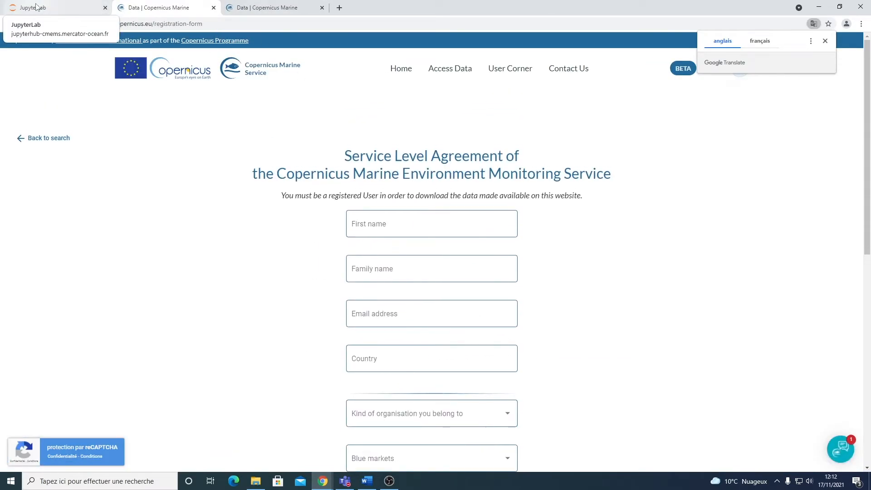
left_click(32, 8)
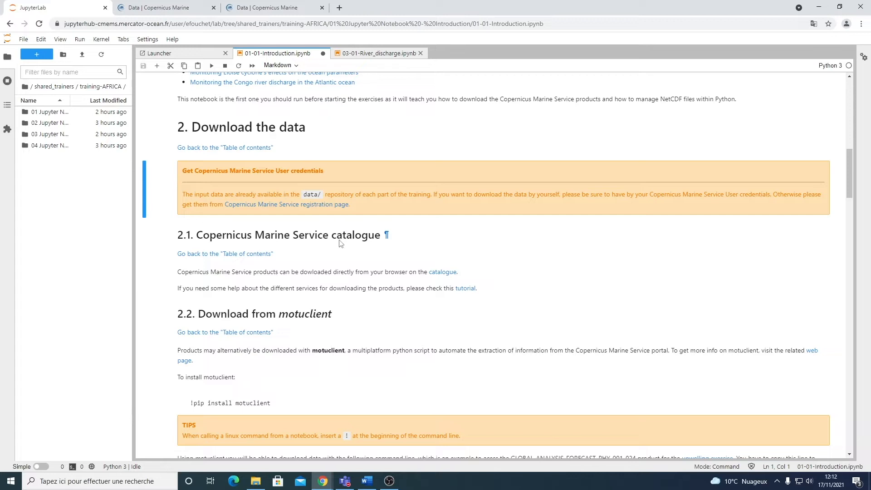
mouse_move(443, 272)
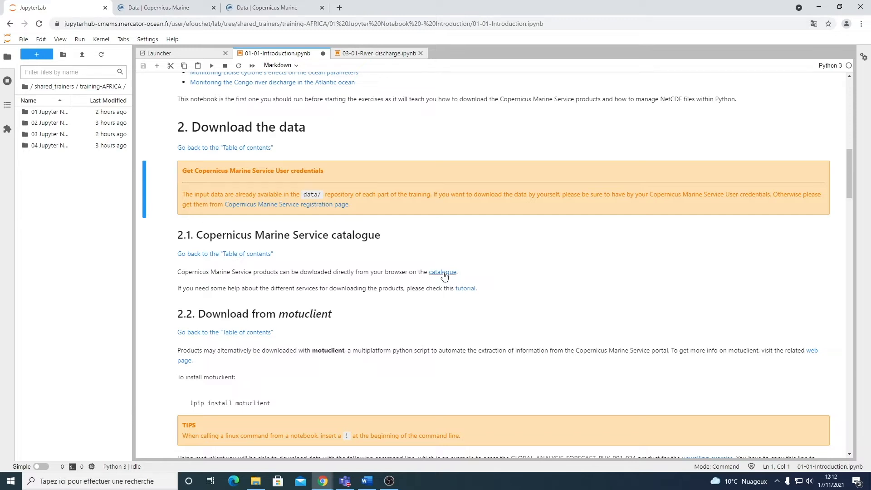
mouse_move(443, 272)
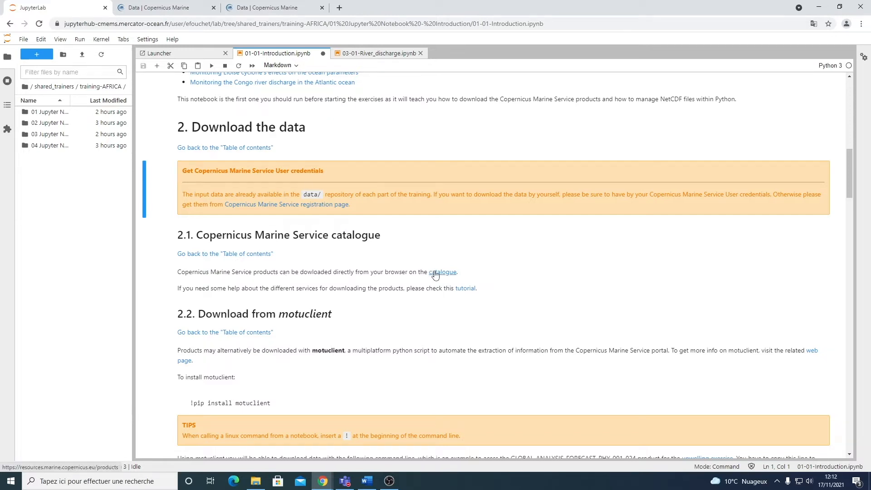
- Filter the product catalogue to Temperature and global products, then scroll to Global Ocean 1/12° Physics
left_click(443, 272)
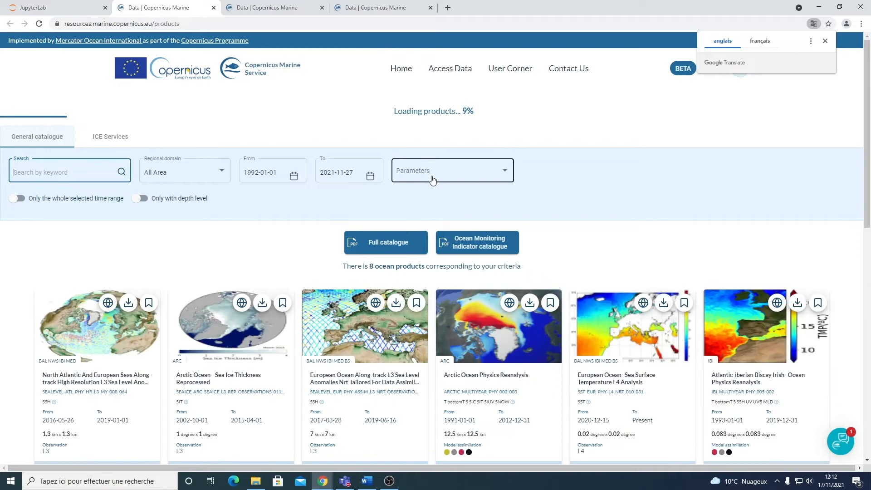
left_click(452, 170)
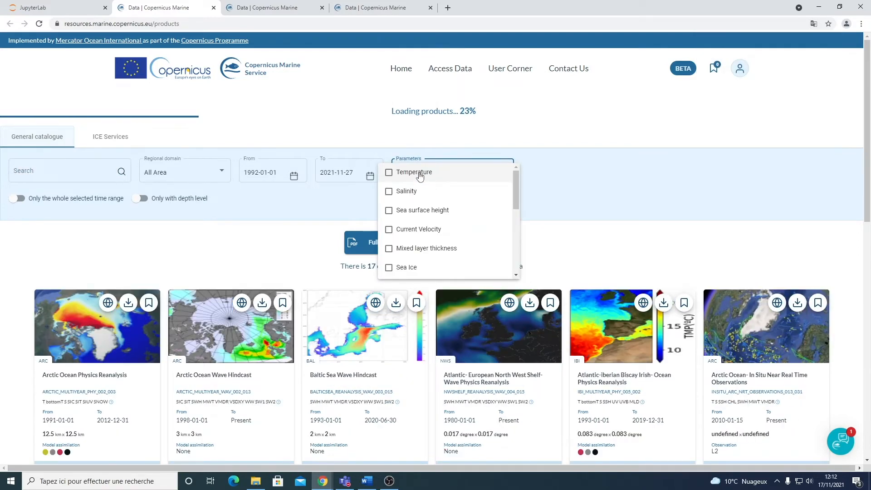
left_click(388, 172)
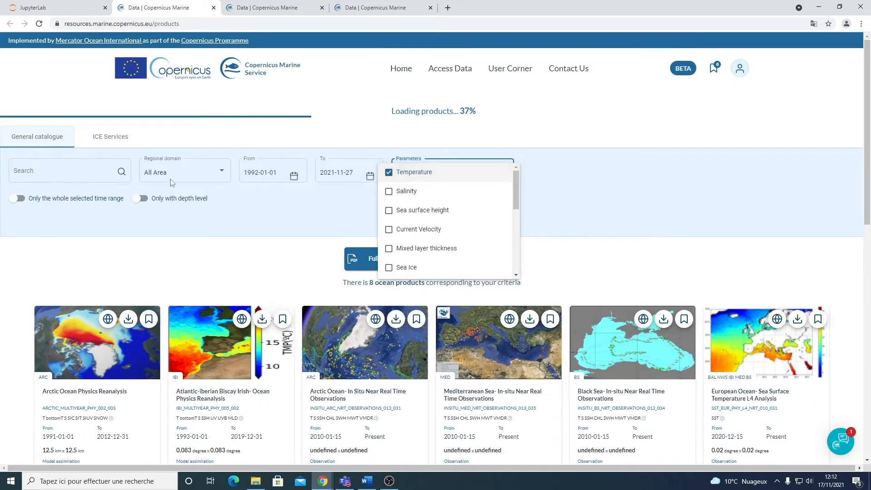
left_click(185, 171)
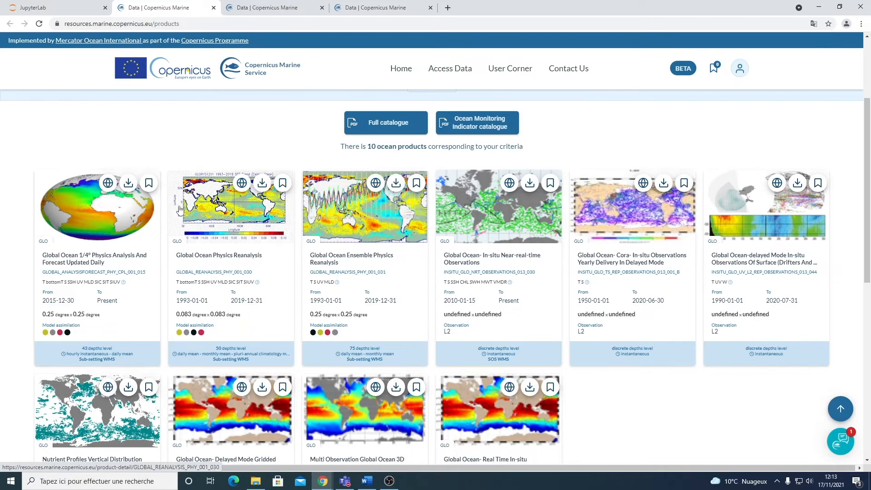
scroll("down", 3)
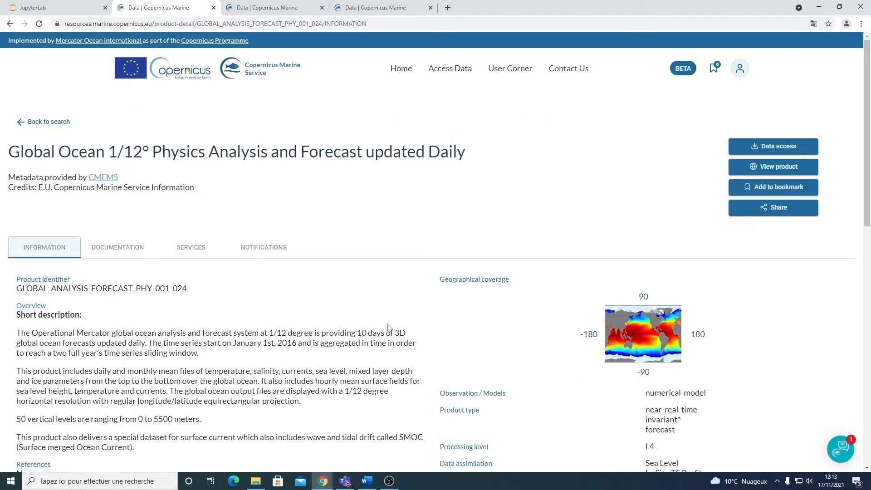
scroll("down", 3)
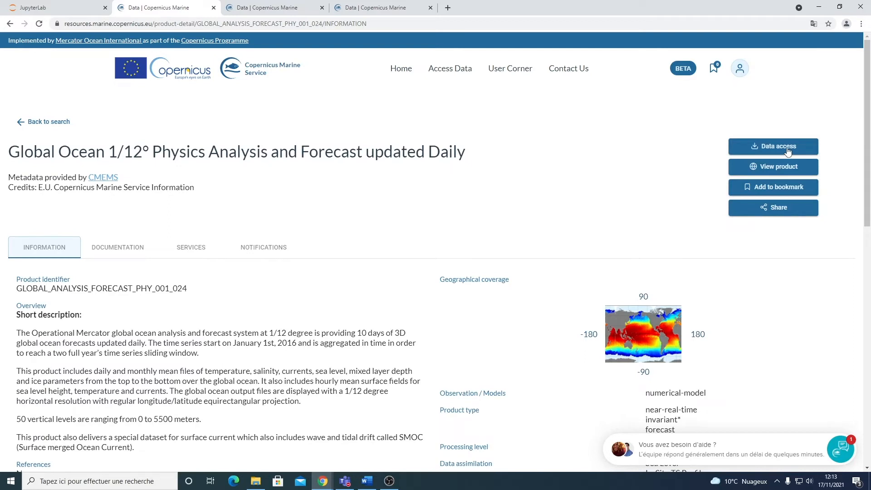
- Select the global-analysis-forecast-phy-001-024 dataset, scroll its parameters, and return to JupyterLab
left_click(773, 147)
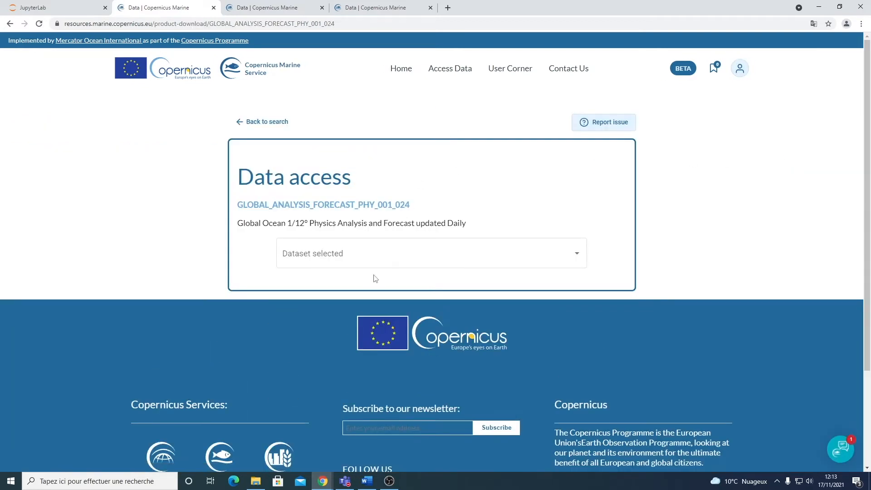
left_click(430, 253)
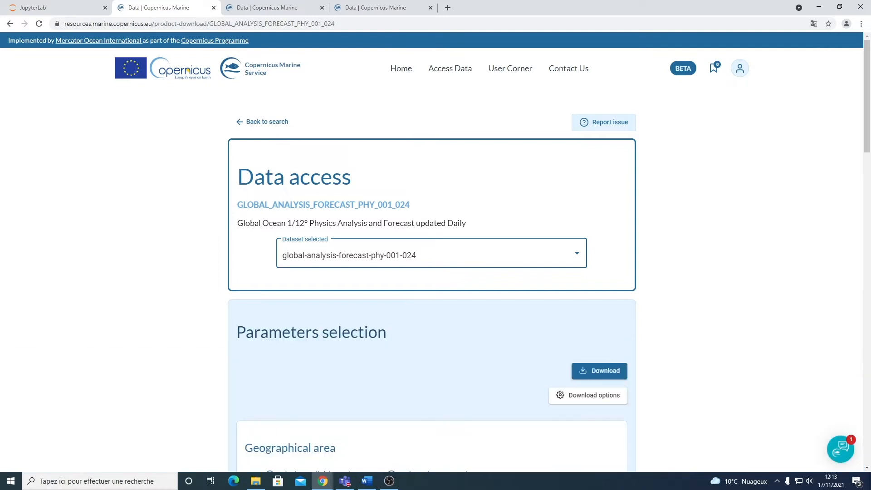
scroll("down", 3)
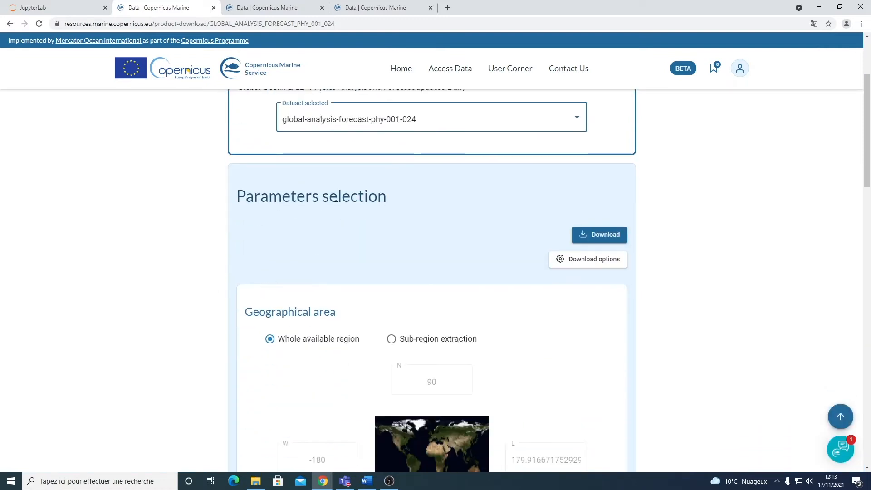
scroll("down", 3)
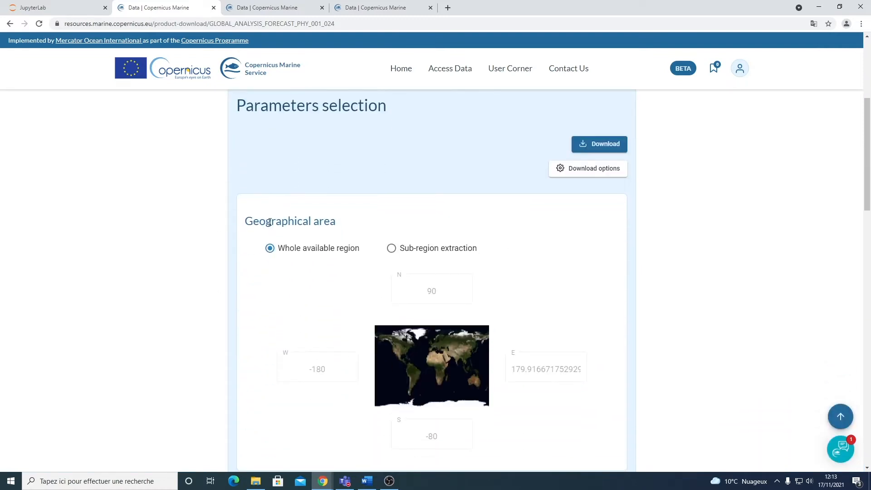
scroll("down", 3)
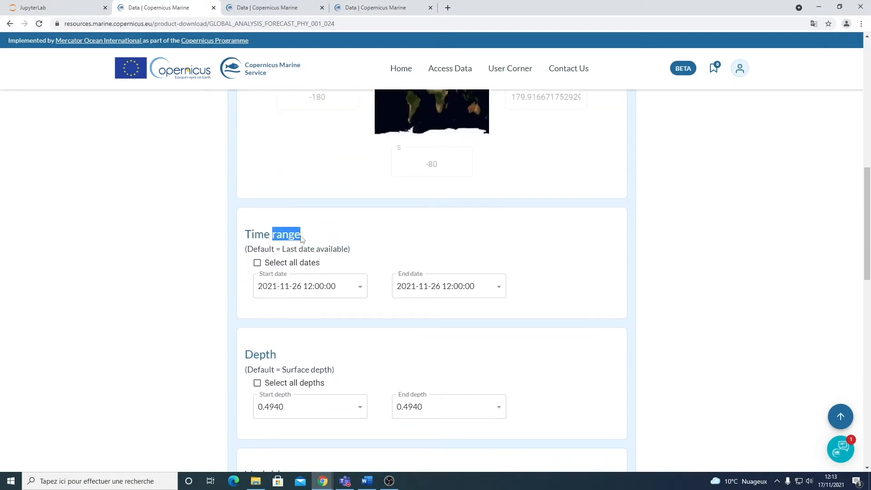
scroll("down", 3)
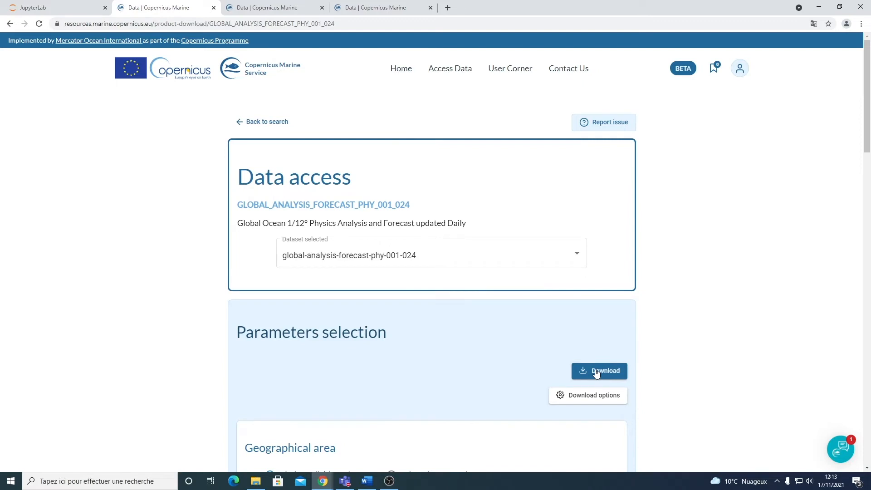
mouse_move(87, 4)
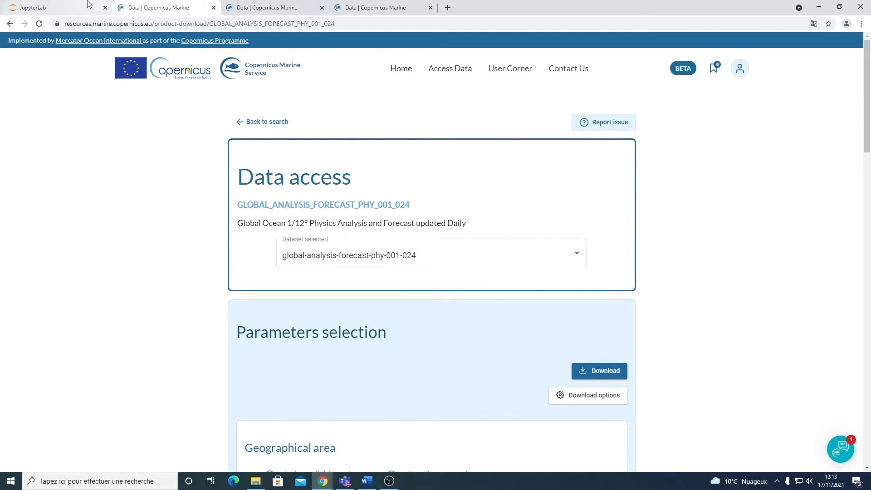
left_click(33, 7)
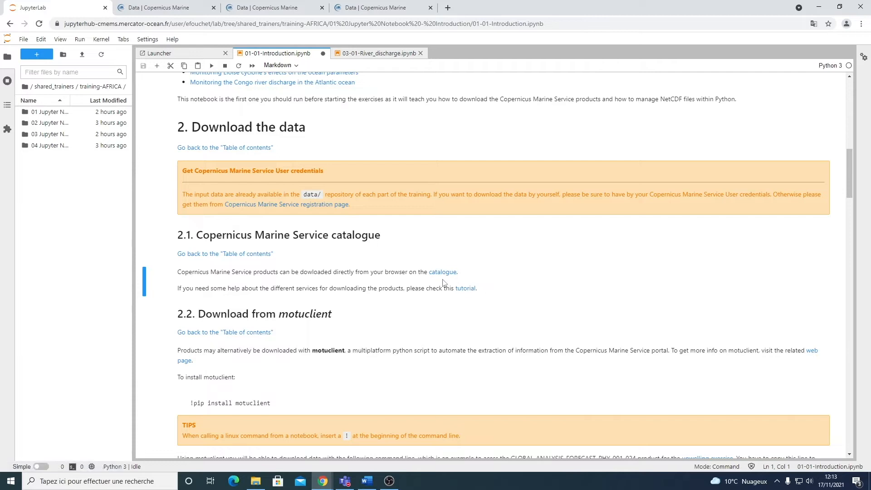
mouse_move(260, 284)
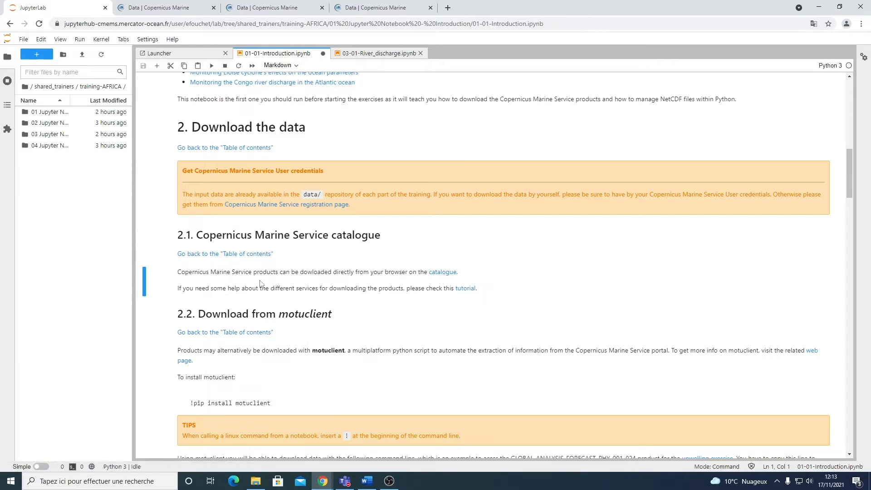
mouse_move(454, 295)
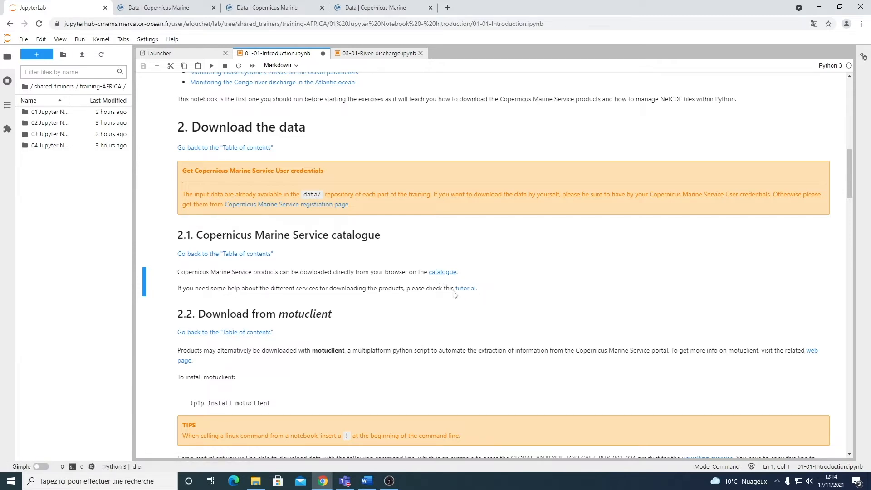
- Open the download tutorial, then the MOTU Client article, highlighting its title
left_click(466, 288)
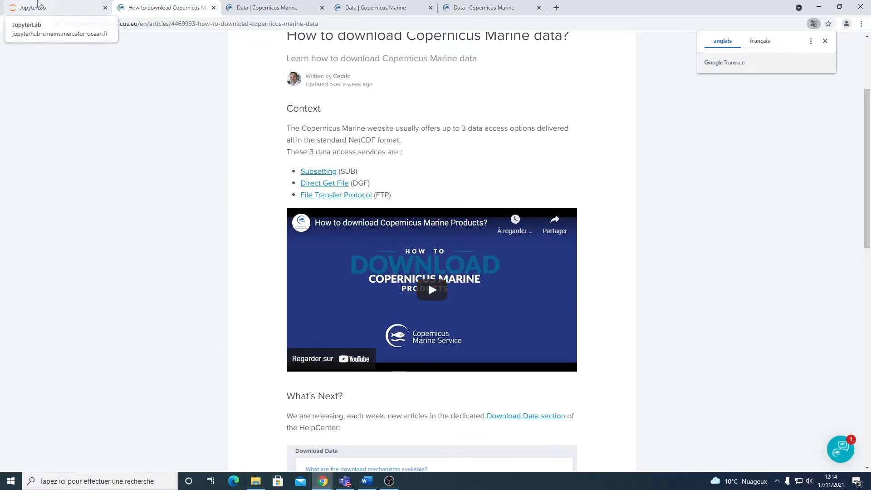
left_click(50, 7)
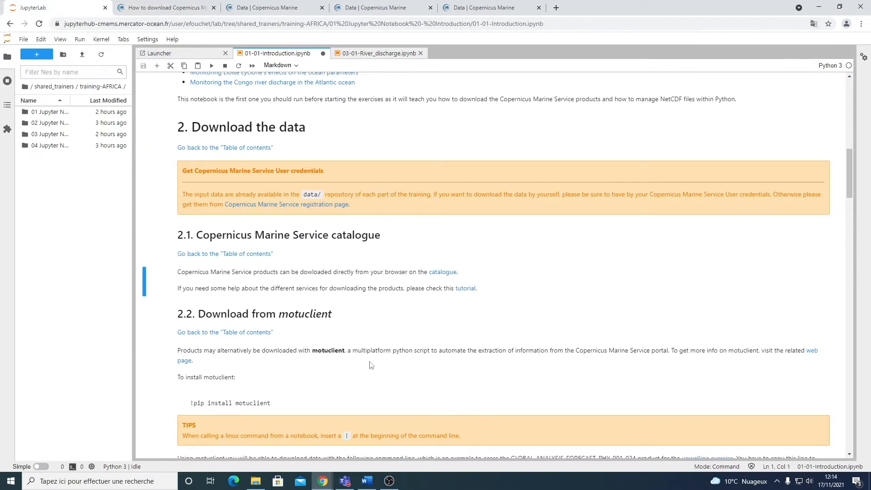
mouse_move(272, 325)
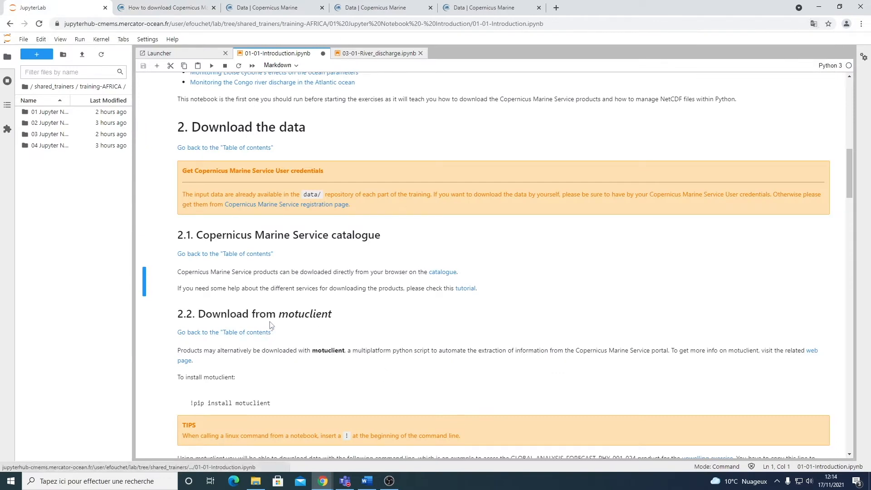
scroll("down", 3)
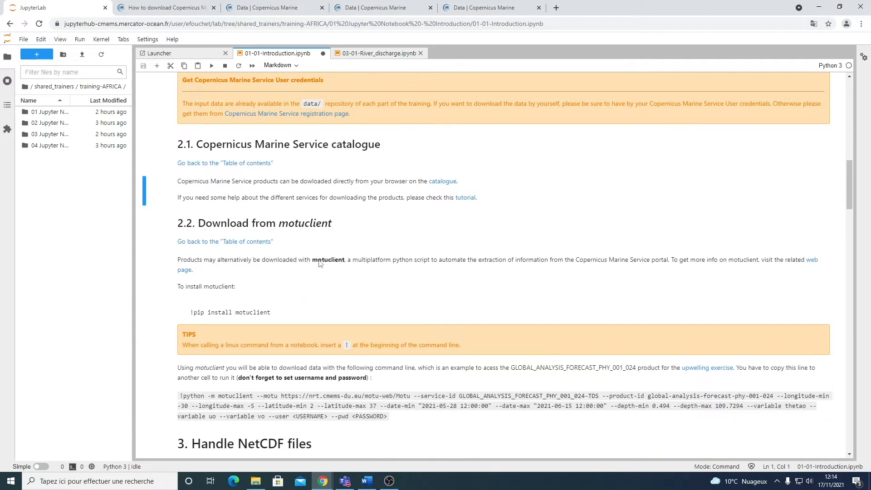
mouse_move(334, 265)
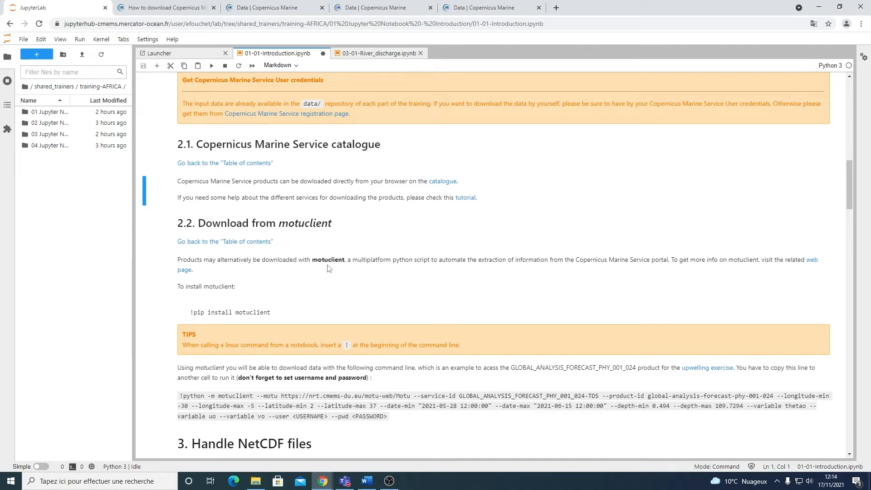
mouse_move(736, 270)
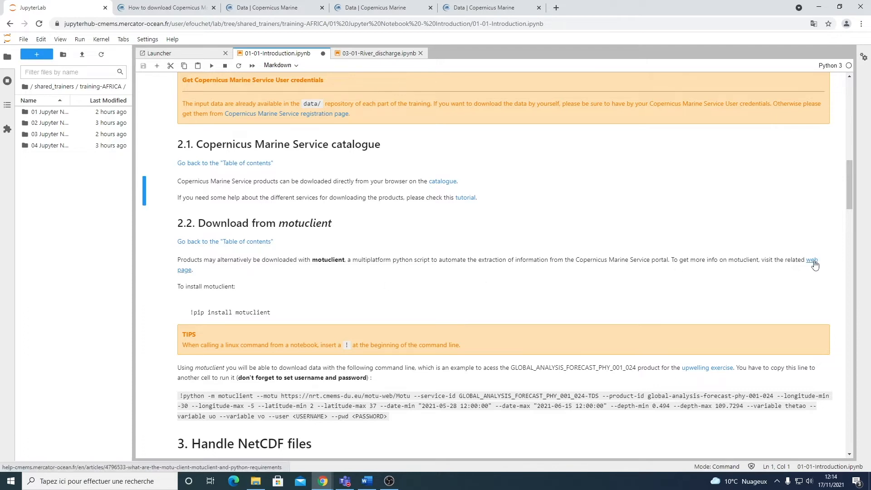
left_click(812, 260)
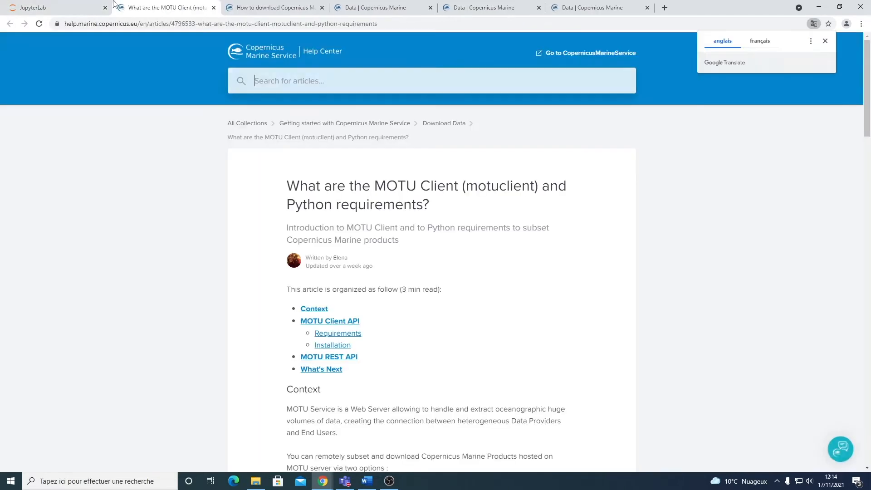
left_click_drag(331, 186, 458, 186)
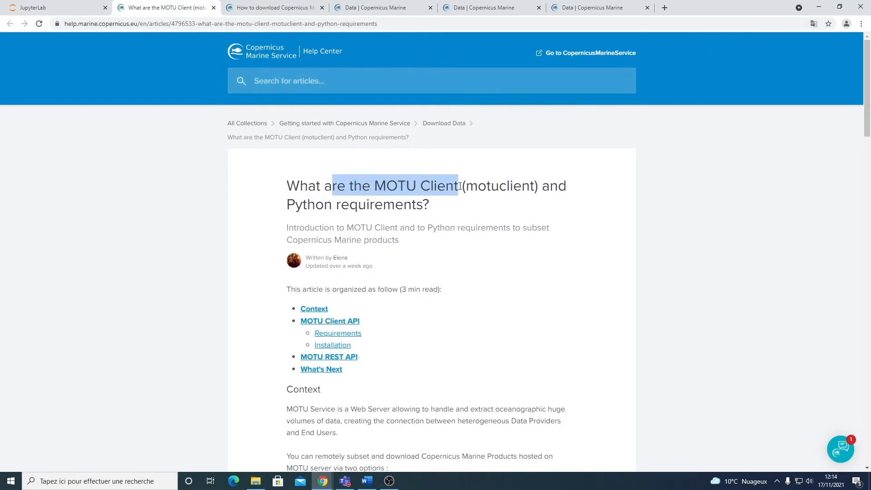
- Back in the notebook, highlight the motuclient command's date range and username/password options
left_click(53, 8)
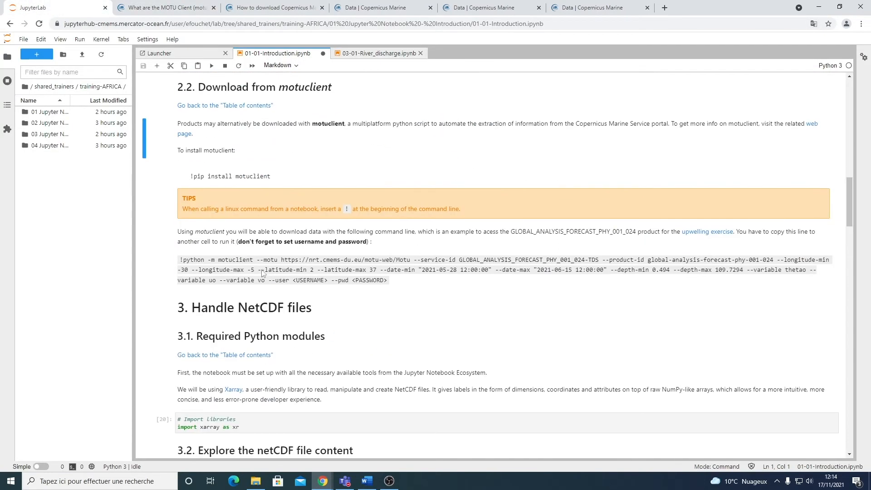
mouse_move(493, 252)
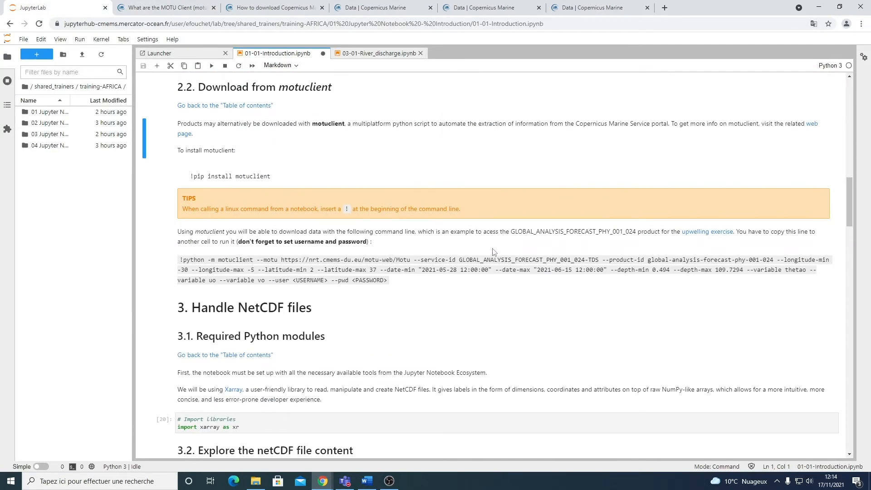
mouse_move(747, 250)
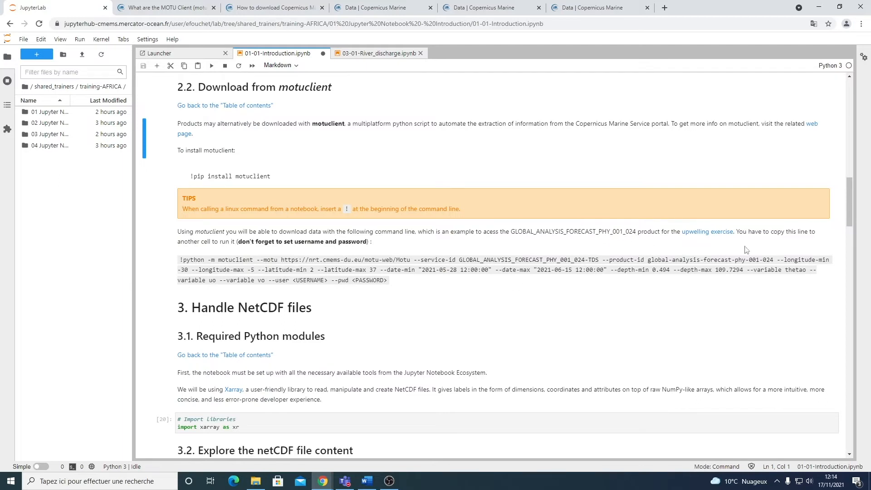
mouse_move(707, 232)
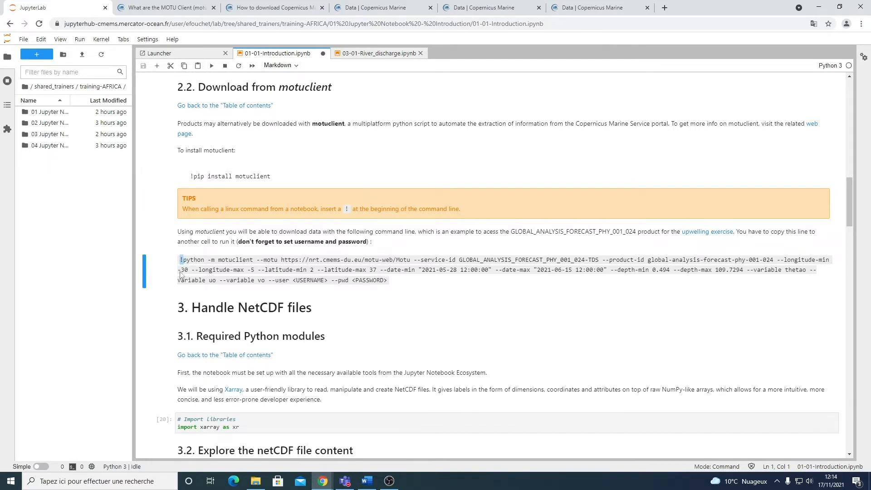
mouse_move(227, 215)
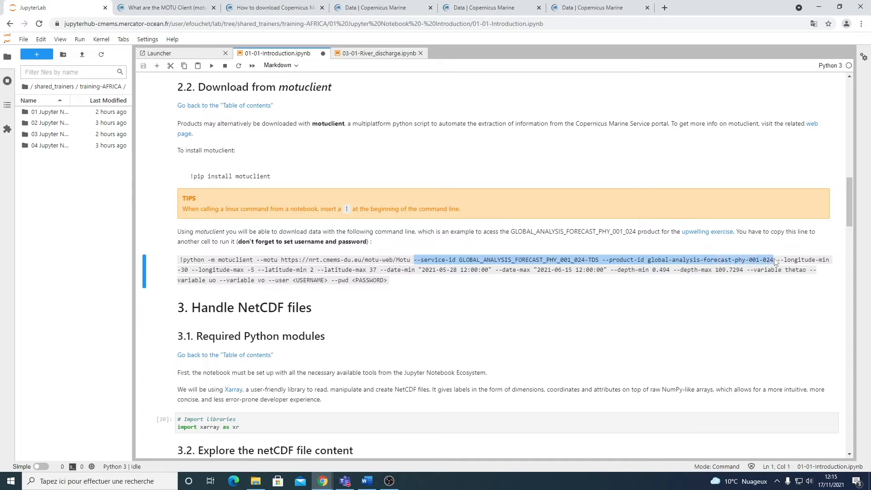
mouse_move(741, 243)
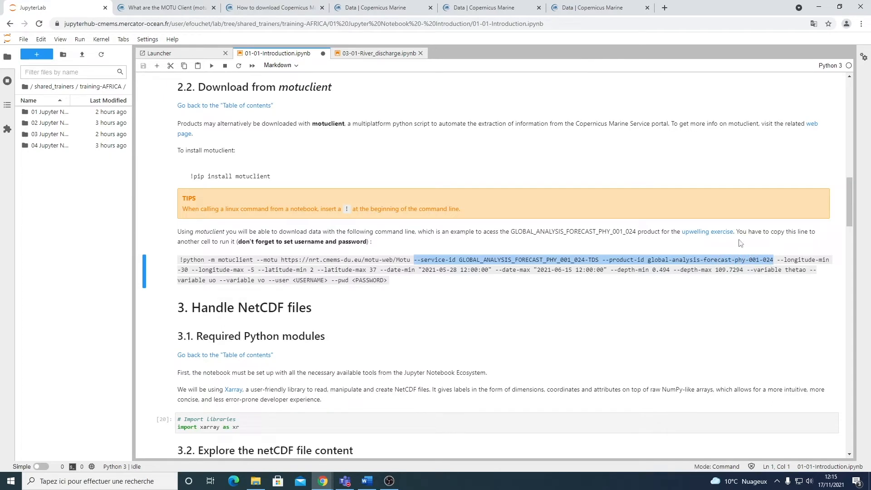
mouse_move(679, 266)
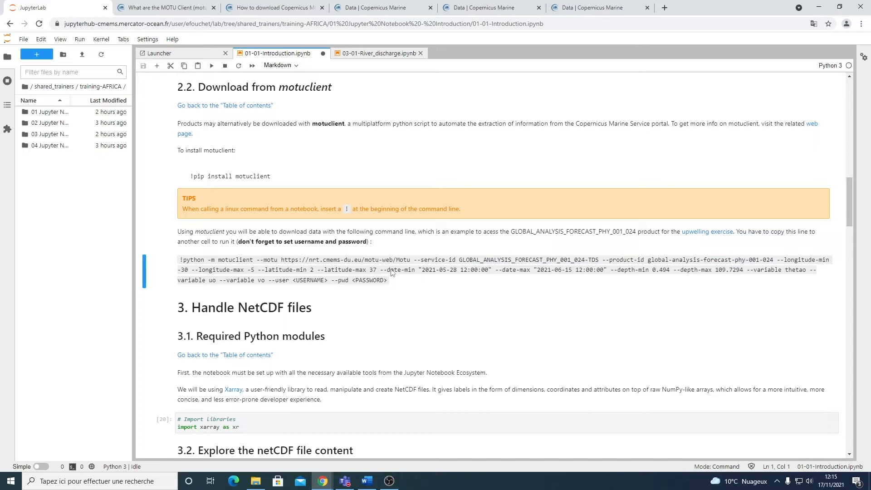
left_click_drag(392, 273, 606, 273)
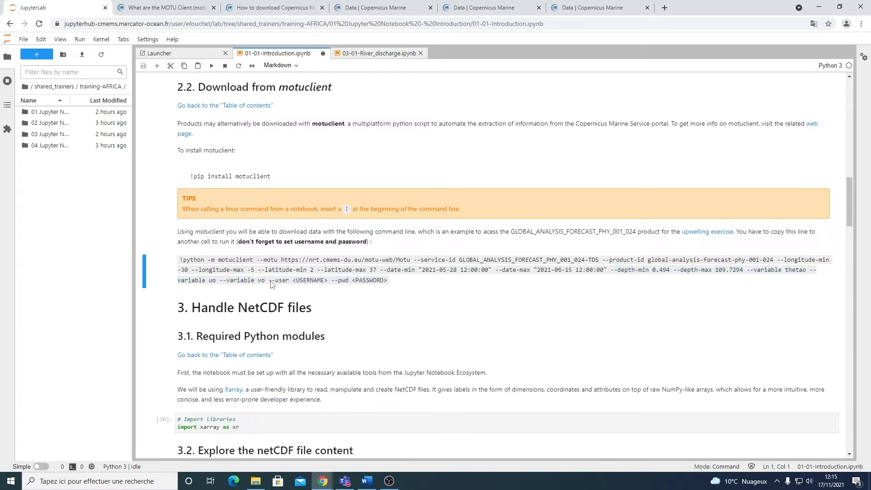
left_click_drag(272, 280, 387, 280)
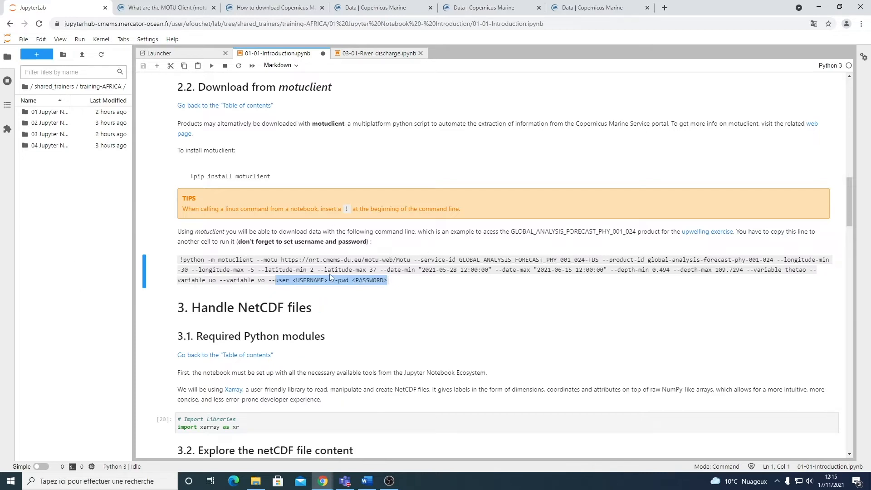
mouse_move(102, 185)
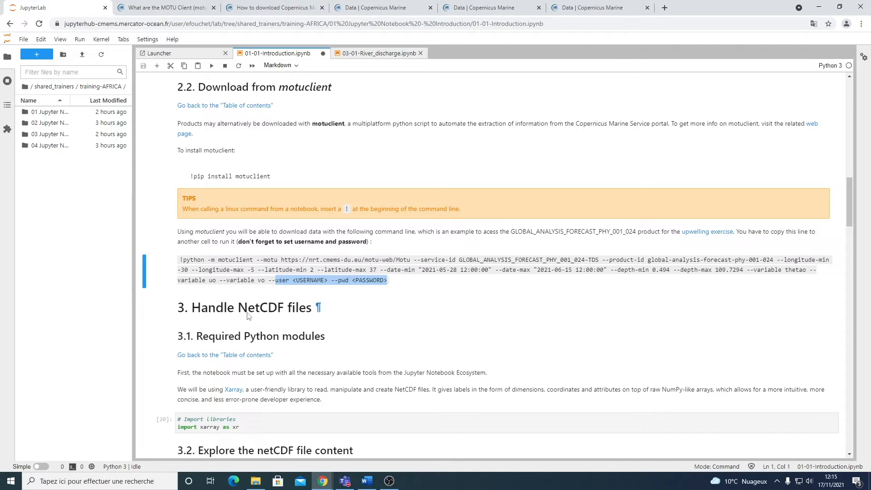
- Scroll to Handle NetCDF files and edit the 'import xarray as xr' cell
scroll("down", 3)
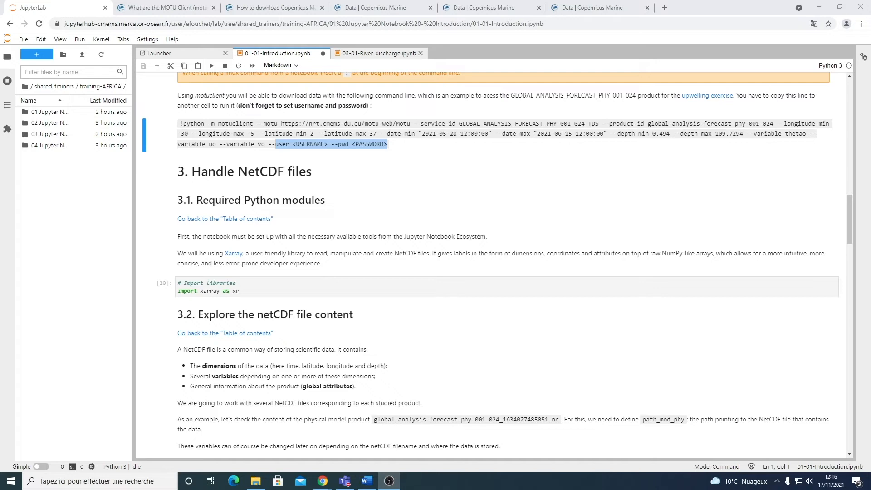
mouse_move(616, 416)
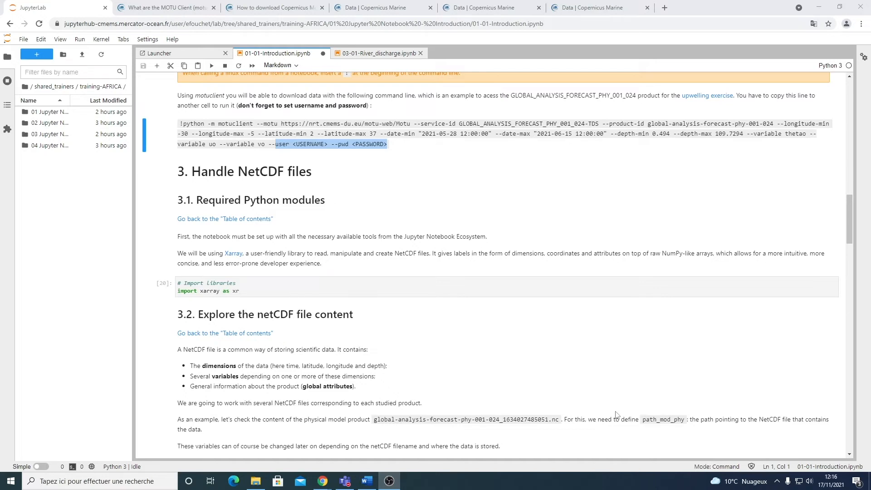
left_click(289, 290)
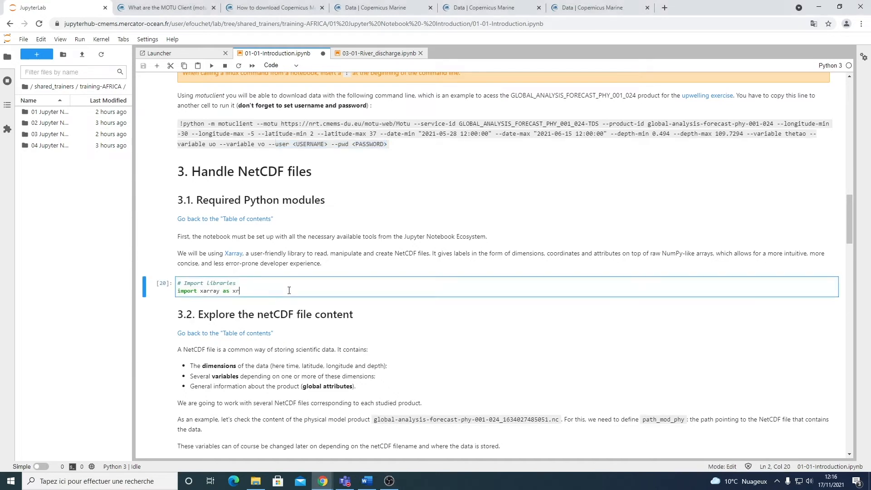
left_click(235, 283)
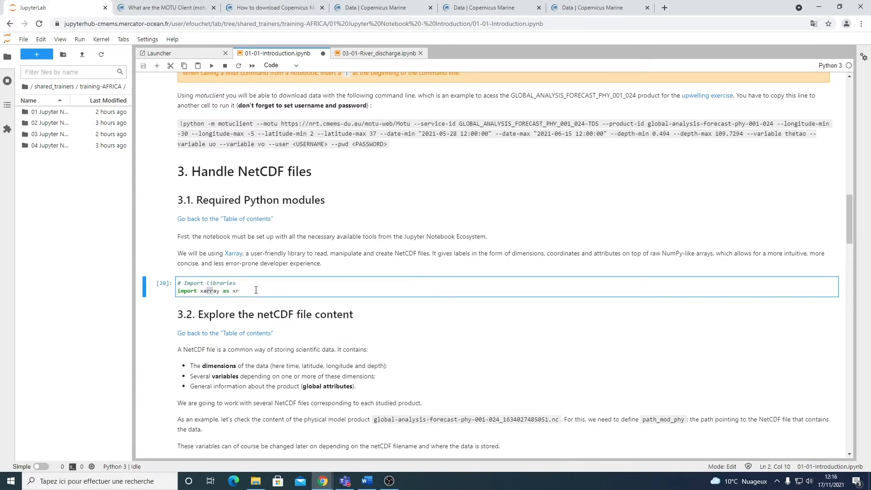
mouse_move(350, 279)
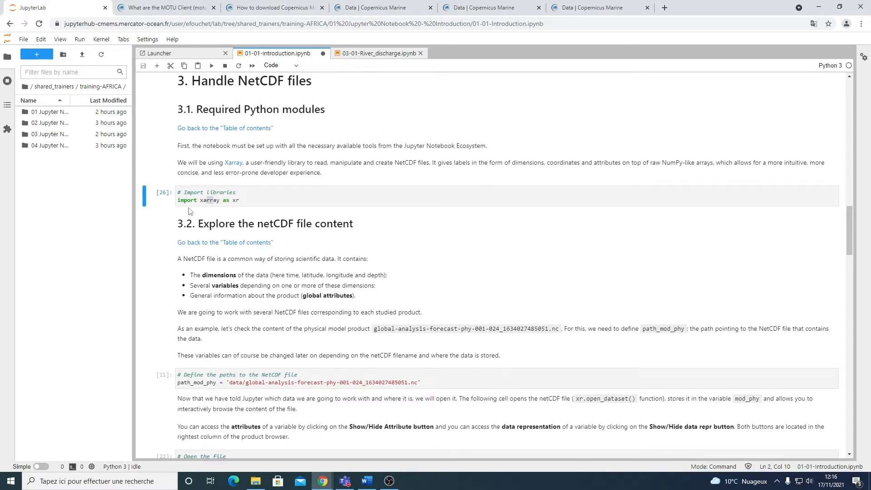
scroll("down", 3)
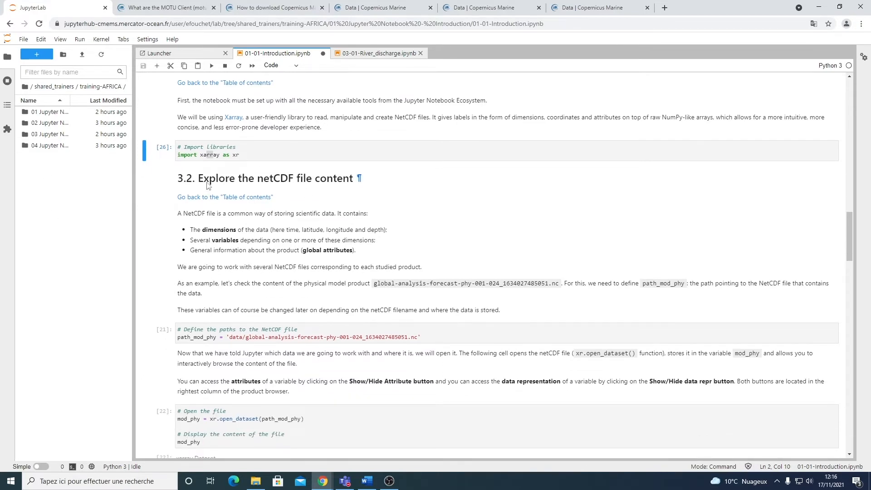
mouse_move(222, 217)
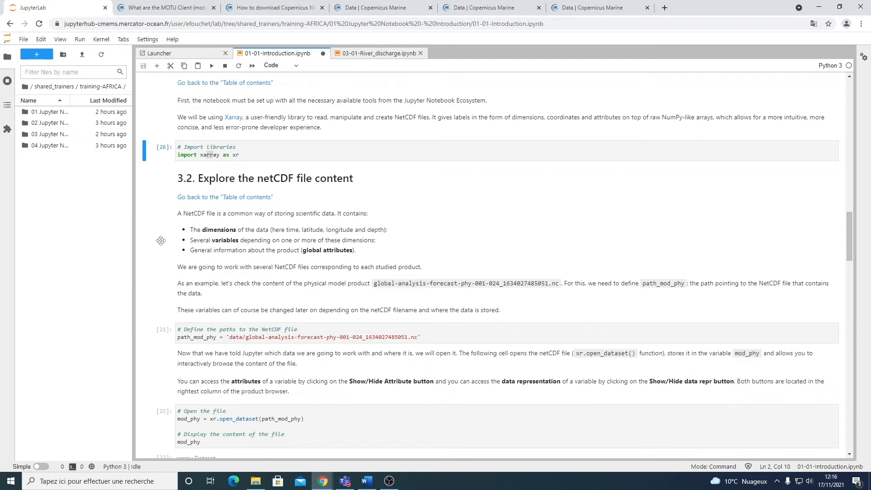
mouse_move(217, 230)
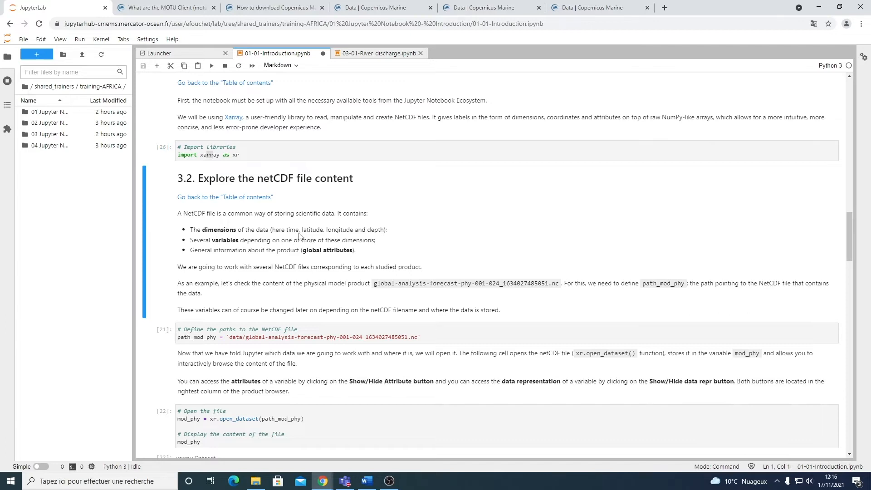
mouse_move(395, 236)
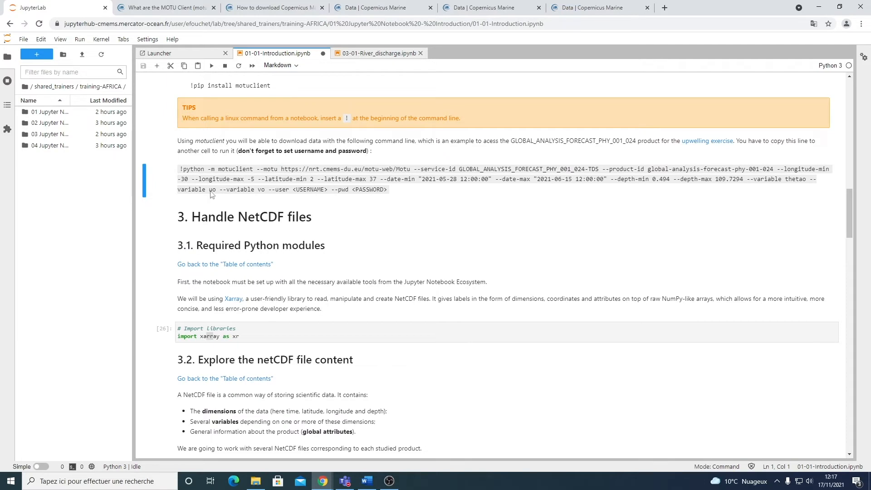
scroll("down", 3)
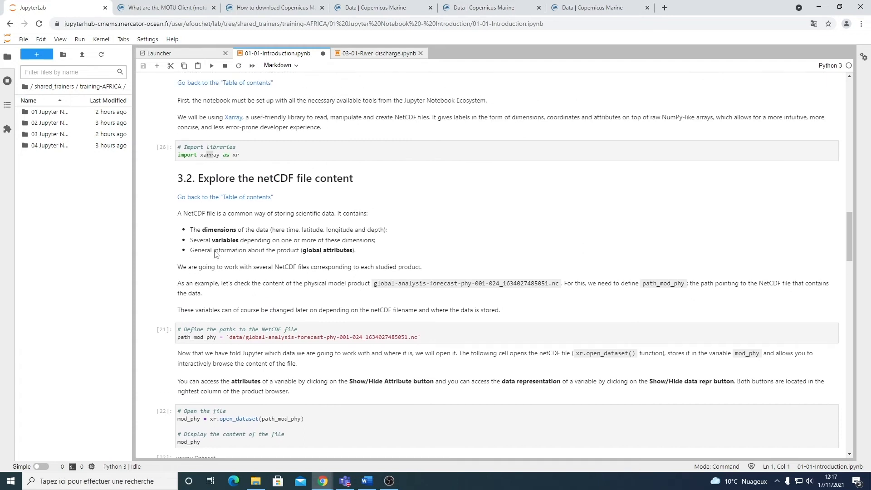
mouse_move(261, 258)
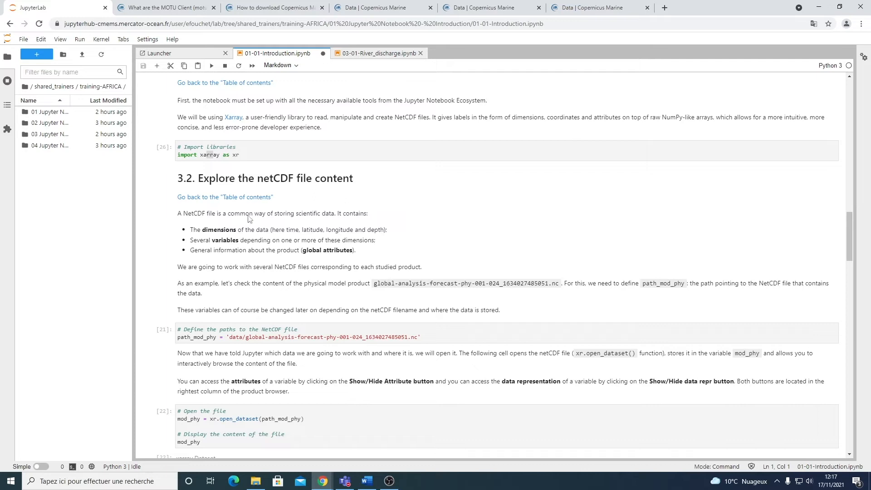
mouse_move(240, 265)
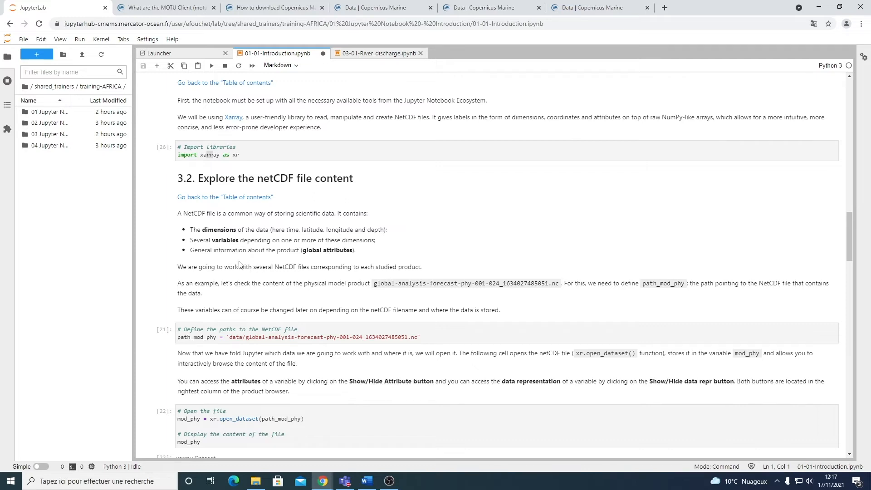
mouse_move(259, 279)
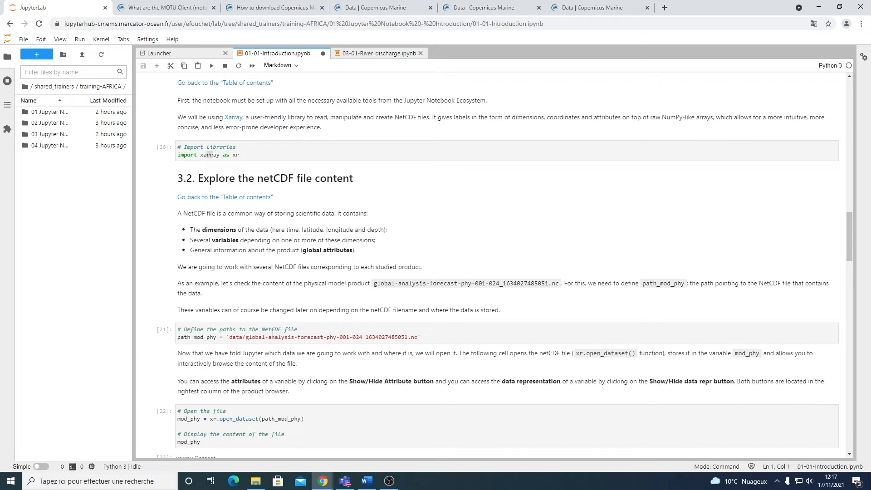
- Open the data folder, run the path_mod_phy cell, and scroll to open_dataset
left_click(288, 338)
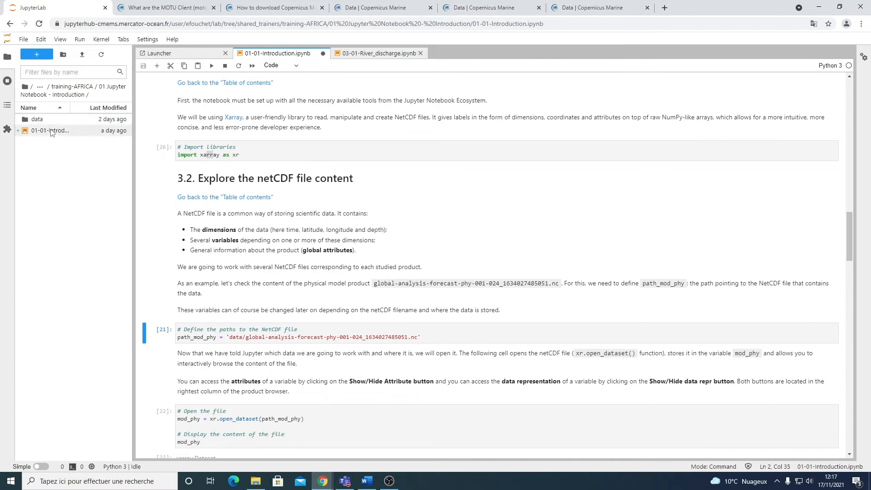
double_click(37, 119)
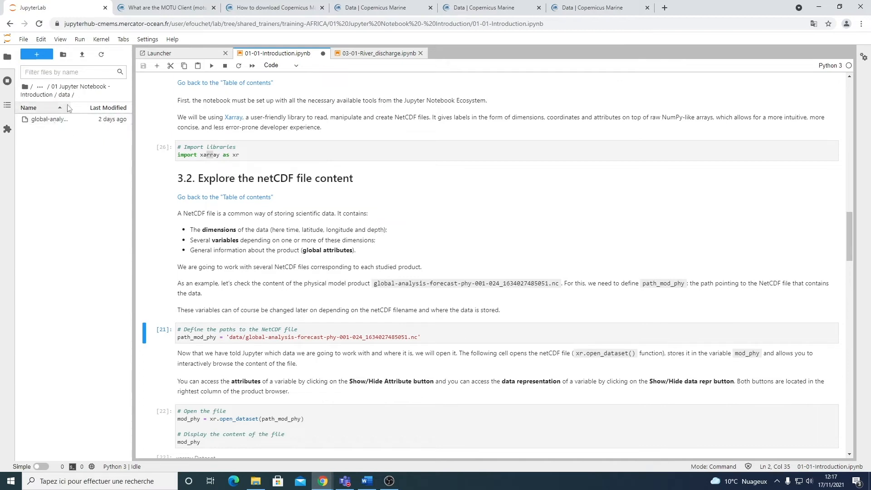
mouse_move(103, 131)
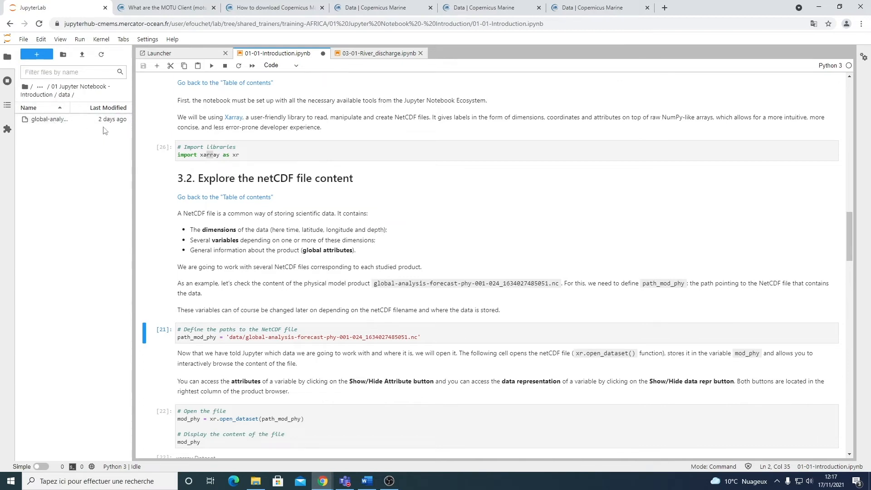
left_click(288, 336)
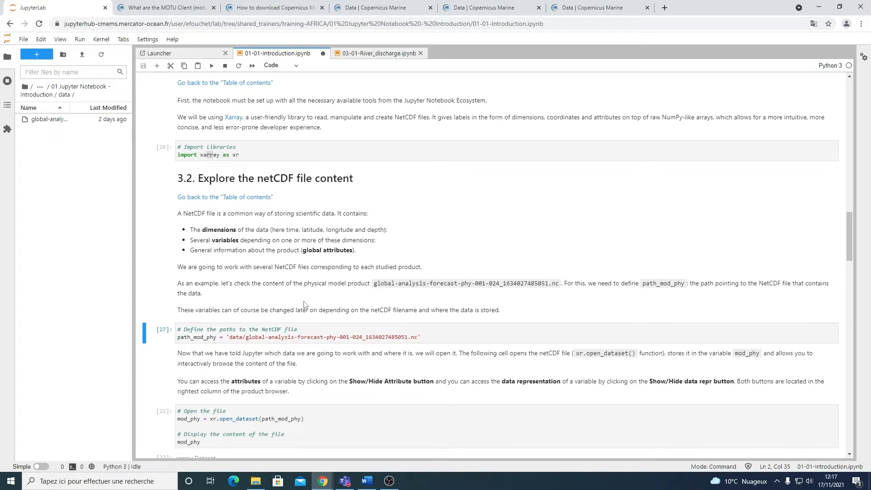
scroll("down", 3)
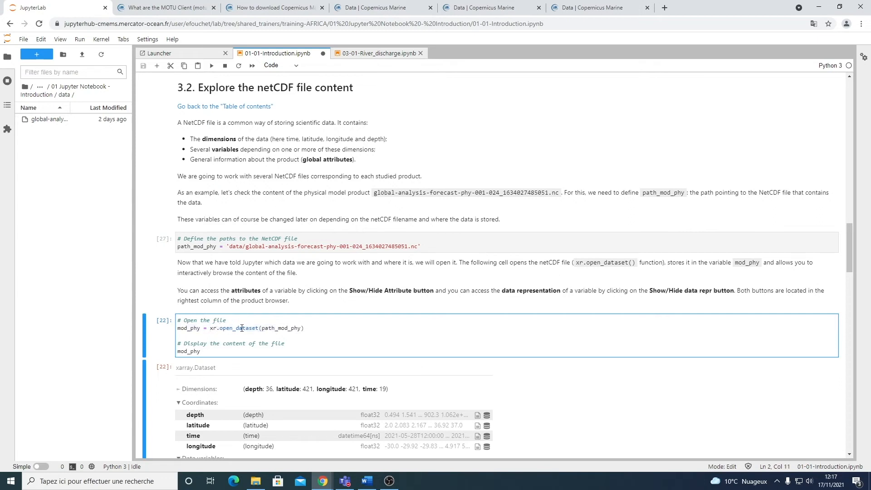
- Run the xr.open_dataset cell and scroll through the displayed dataset
left_click(256, 328)
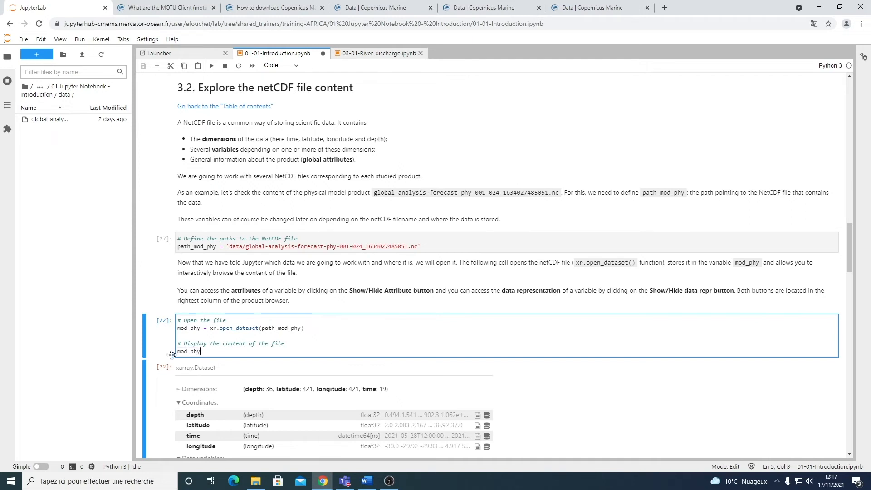
scroll("down", 3)
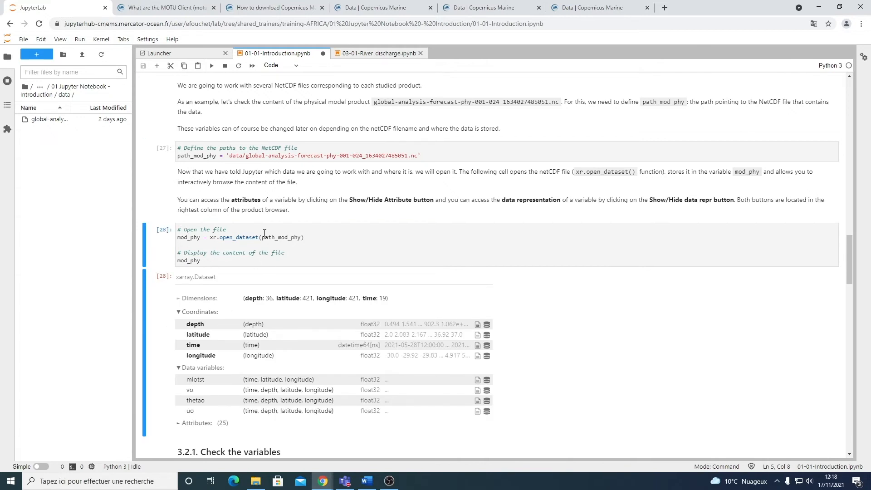
scroll("down", 3)
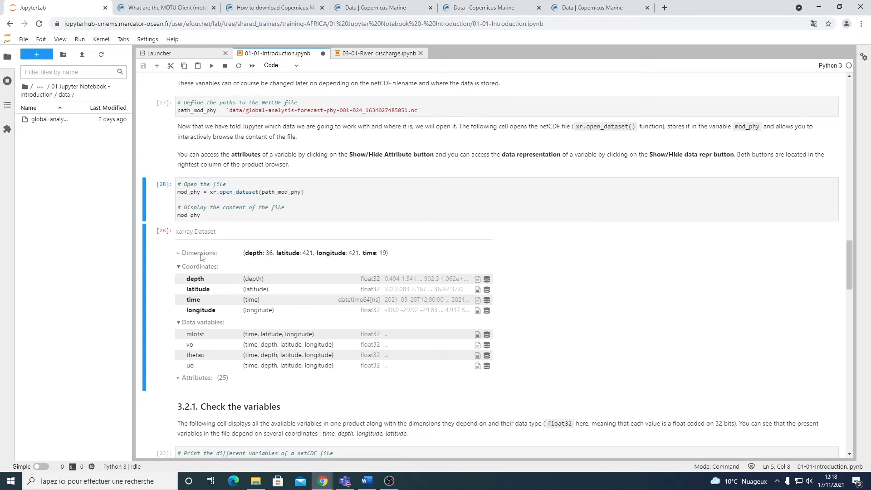
mouse_move(257, 257)
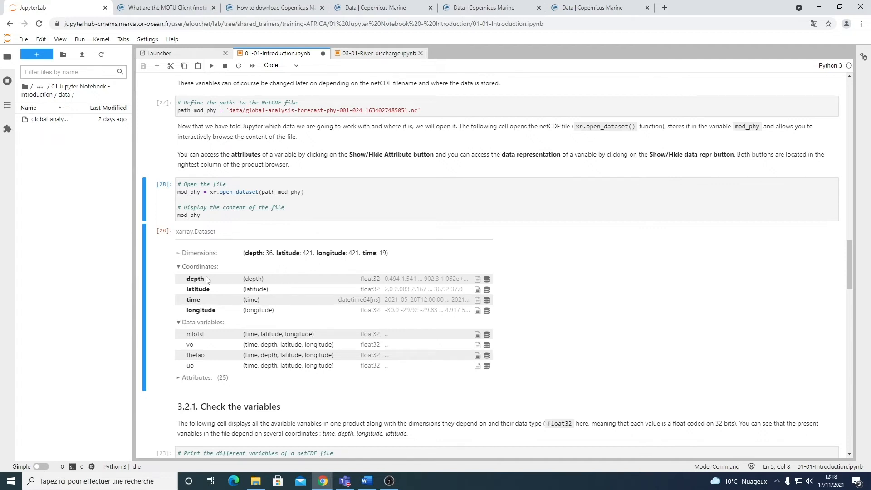
mouse_move(516, 269)
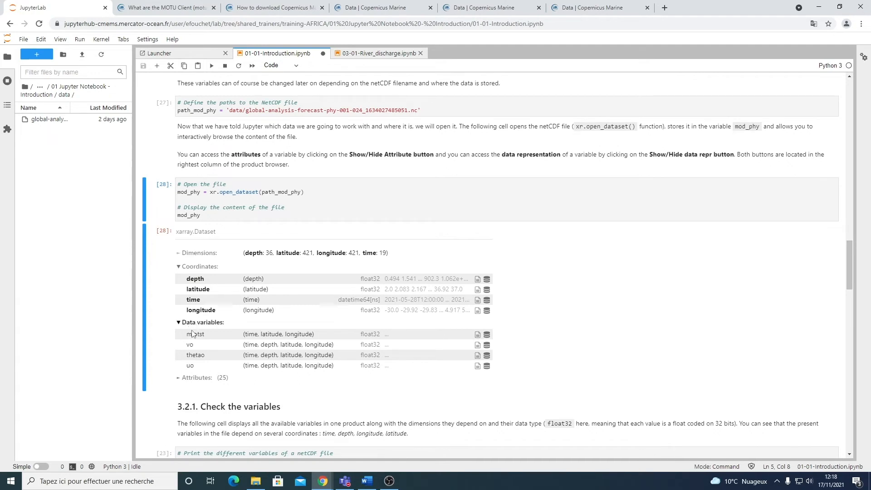
mouse_move(472, 332)
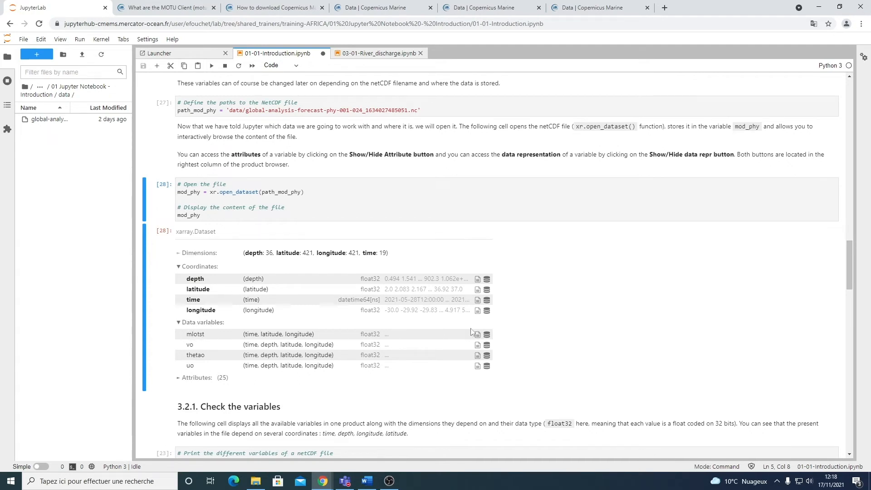
mouse_move(487, 279)
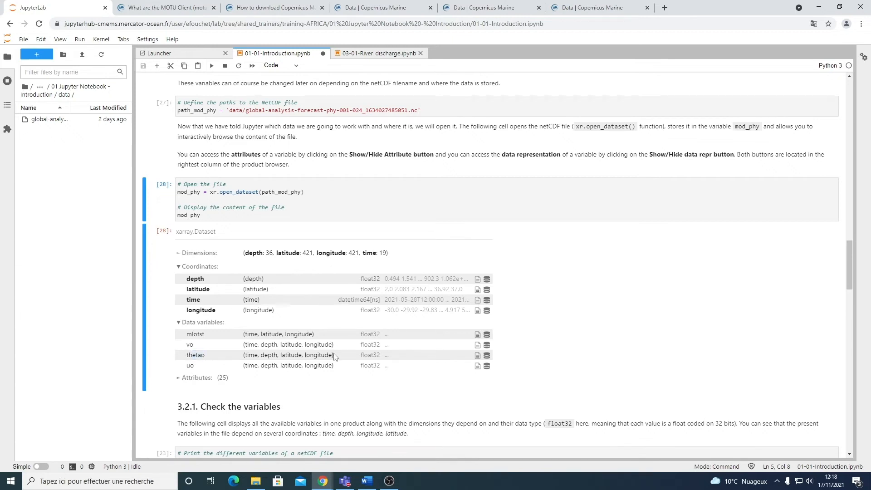
- Expand thetao's attributes, pick out degrees_C, and scroll to Check the variables
left_click(477, 354)
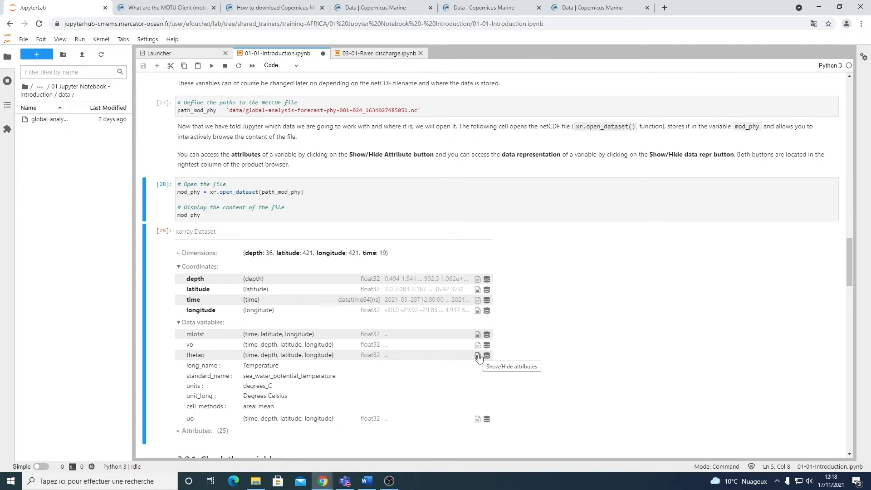
scroll("down", 3)
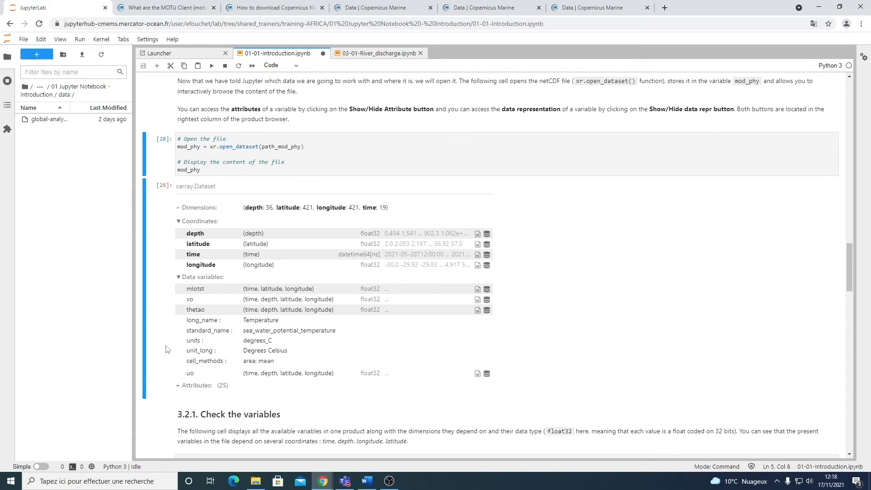
double_click(258, 340)
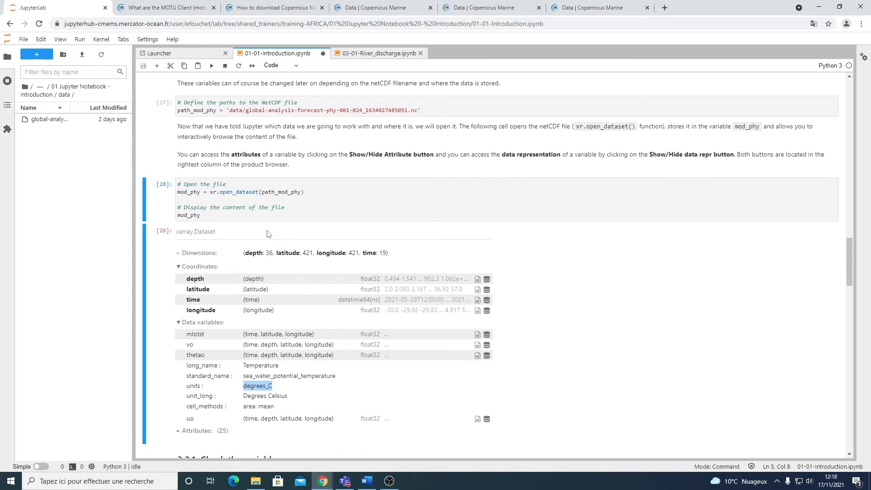
mouse_move(249, 219)
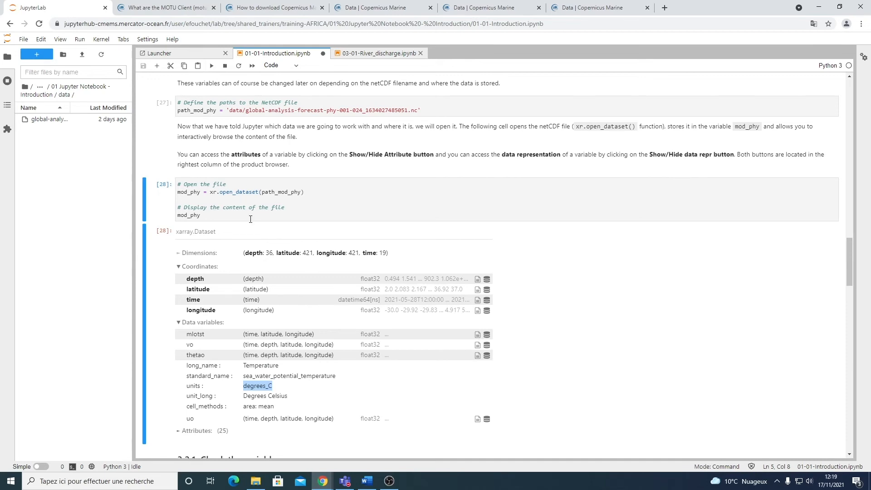
scroll("down", 3)
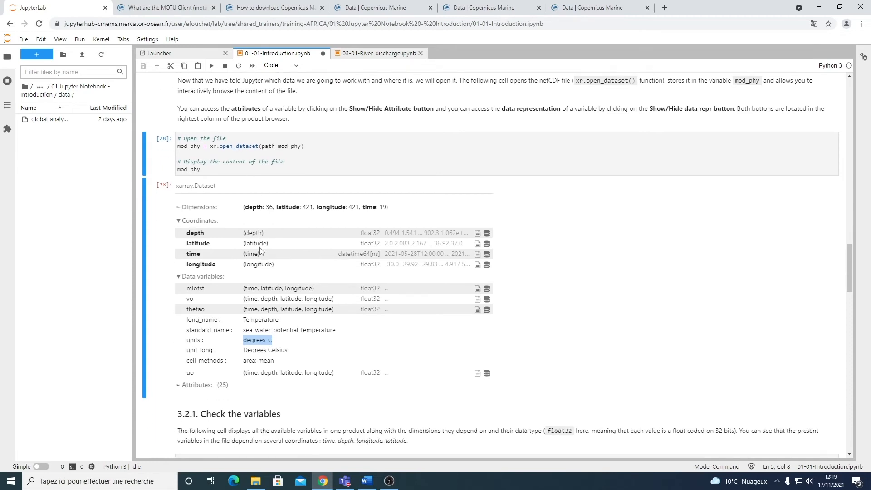
scroll("down", 3)
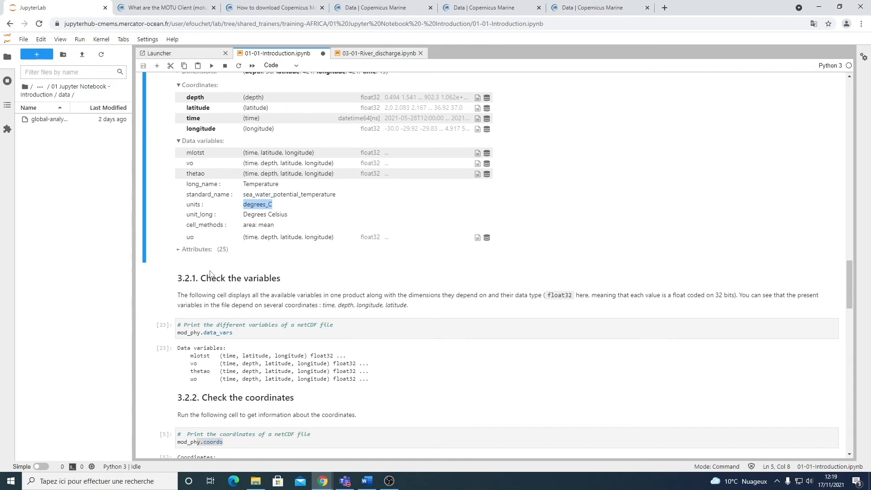
- Run mod_phy.data_vars to list mlotst, vo, thetao and uo
left_click(245, 333)
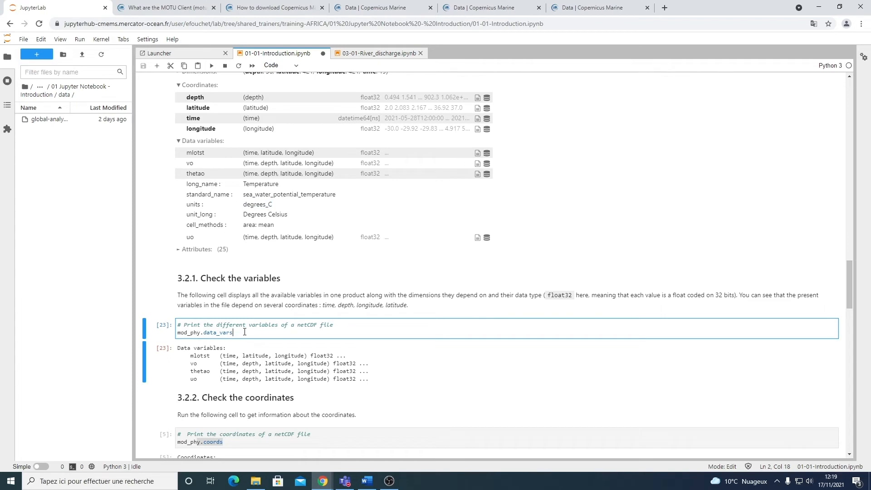
double_click(218, 333)
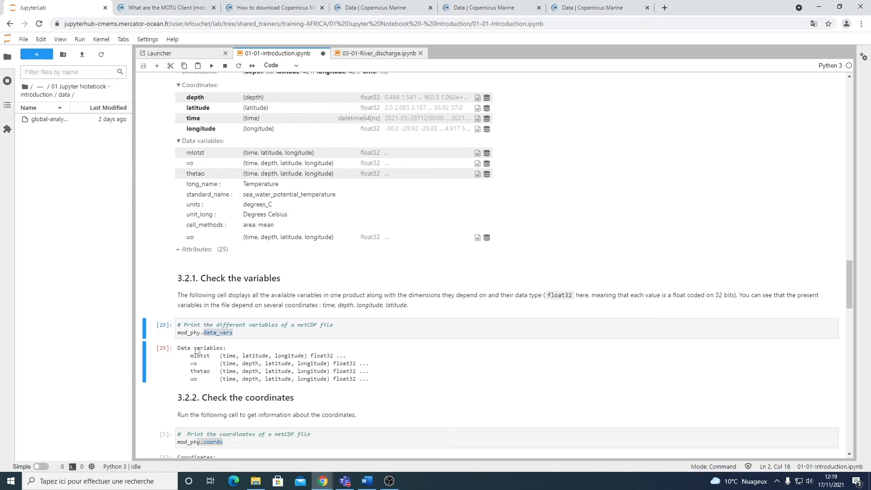
mouse_move(200, 366)
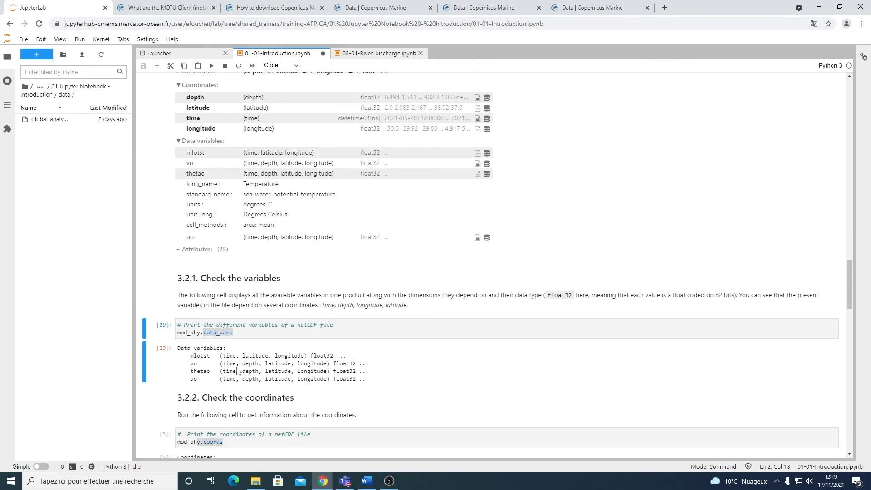
mouse_move(345, 356)
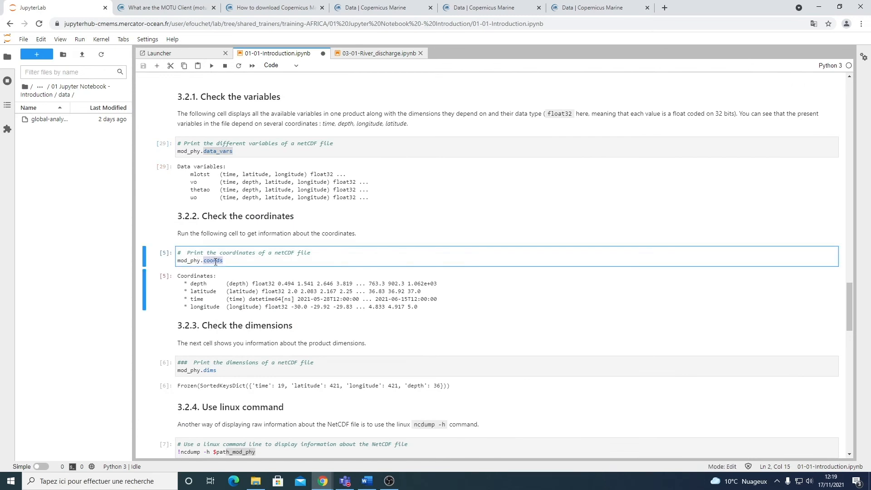
- Run the coords and dims cells showing time 19, latitude 421, longitude 421, depth 36
left_click(223, 260)
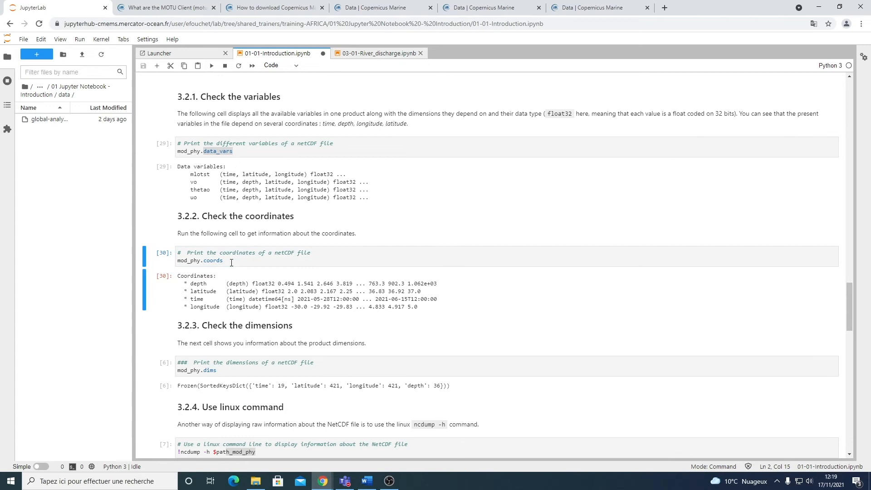
mouse_move(179, 288)
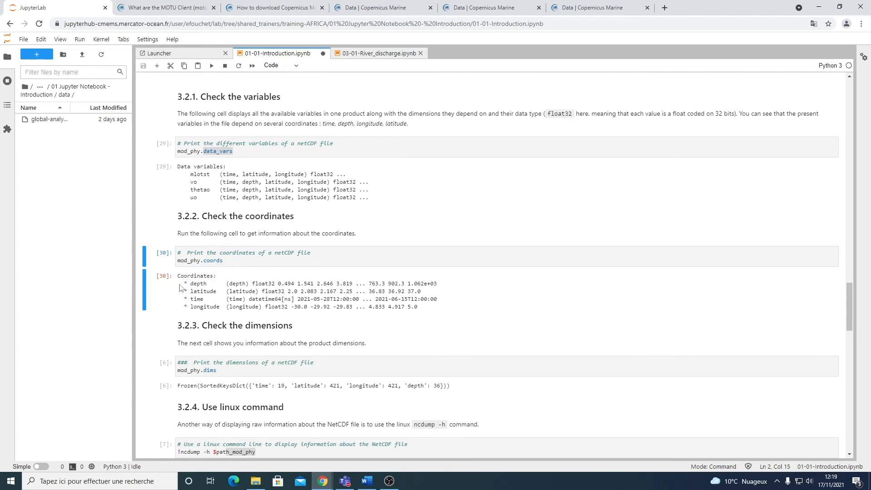
scroll("down", 3)
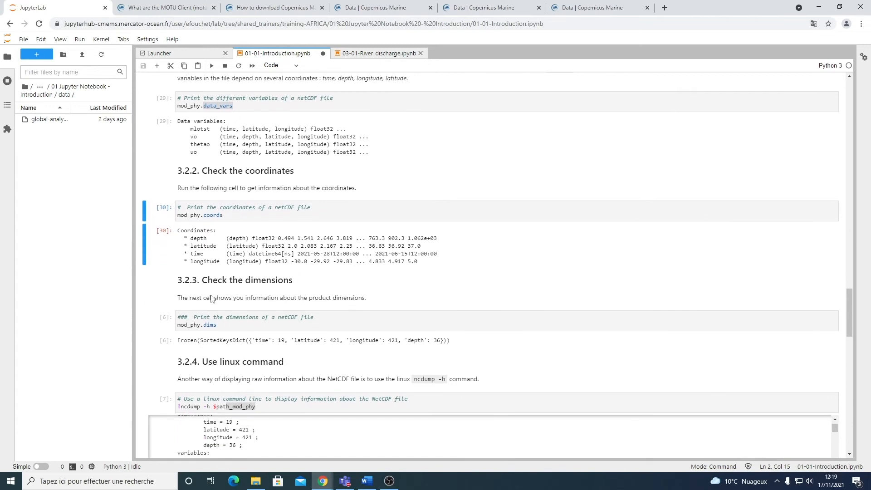
scroll("down", 3)
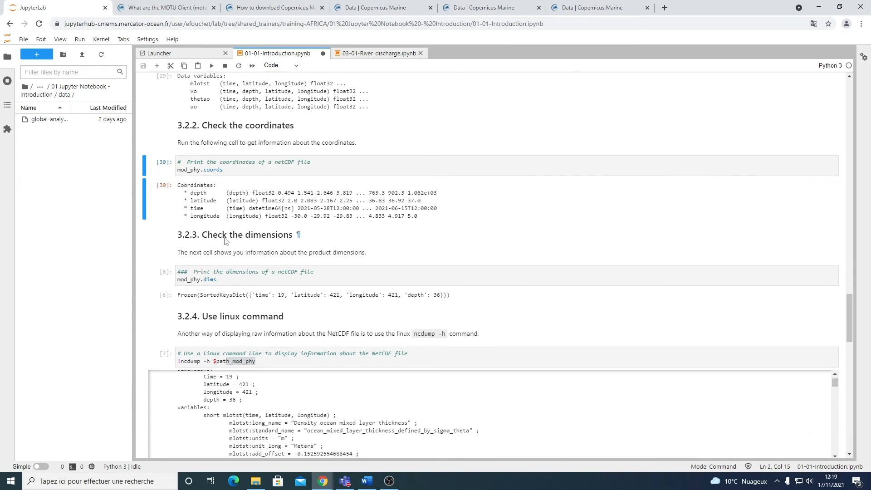
left_click(233, 280)
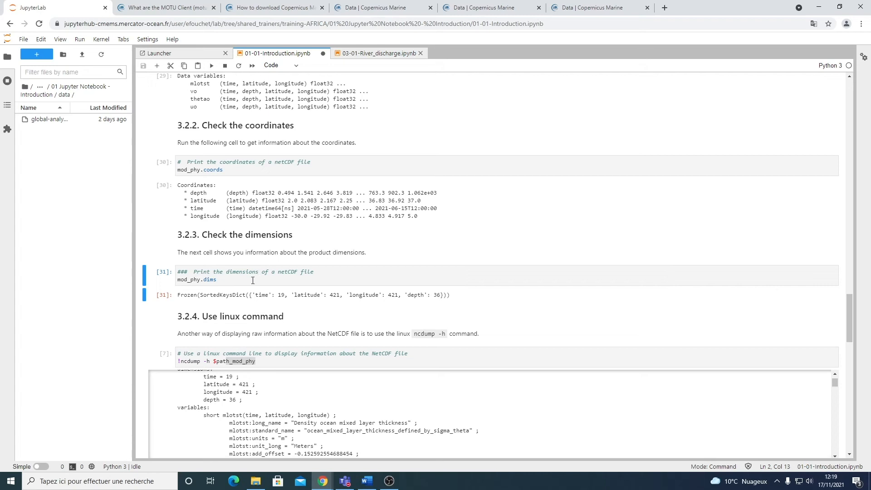
scroll("down", 3)
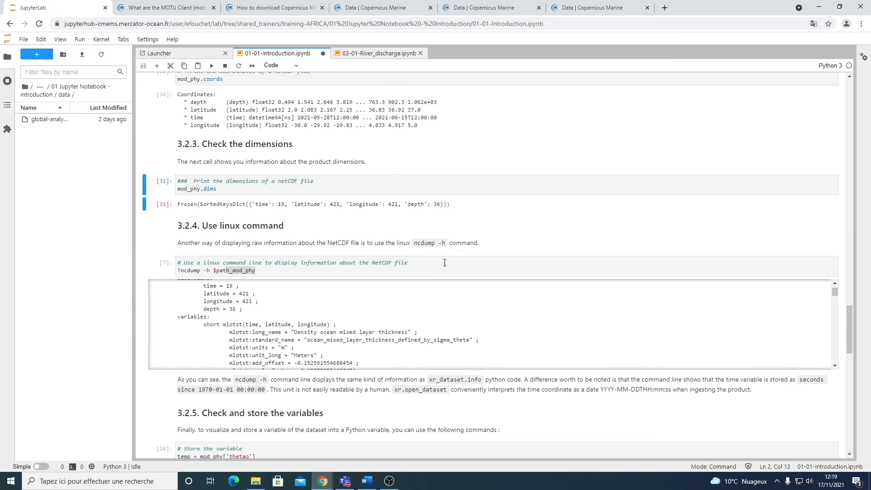
mouse_move(428, 247)
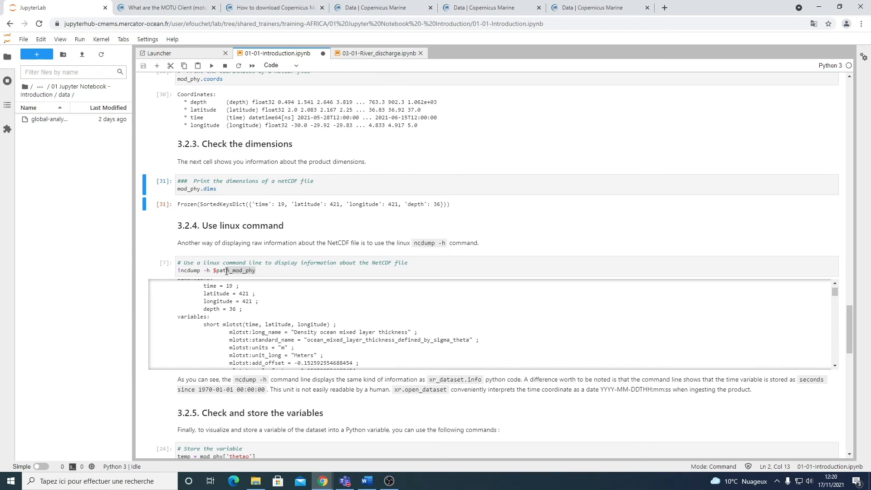
- Run !ncdump -h $path_mod_phy and scroll through the header for mlotst, thetao, uo and time
left_click(223, 270)
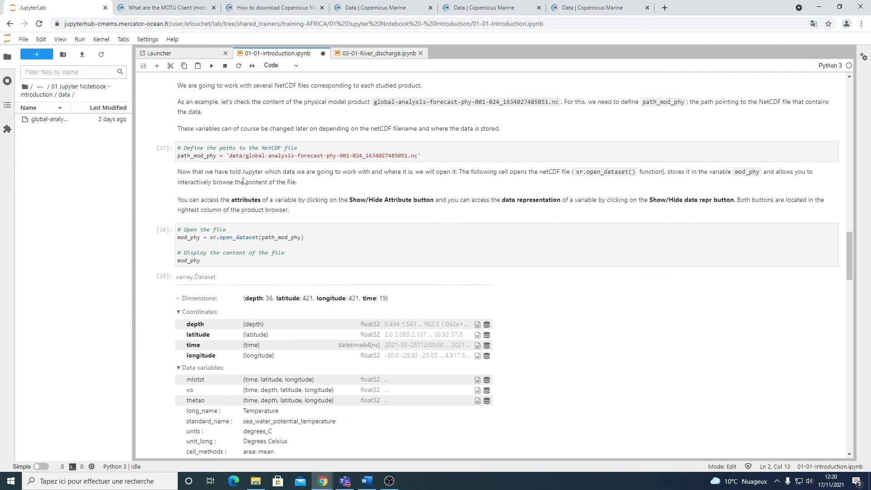
scroll("down", 3)
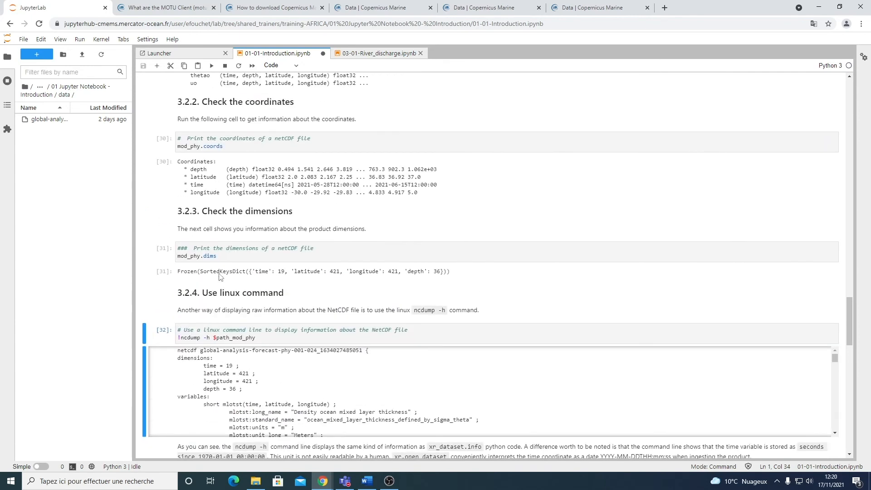
scroll("down", 3)
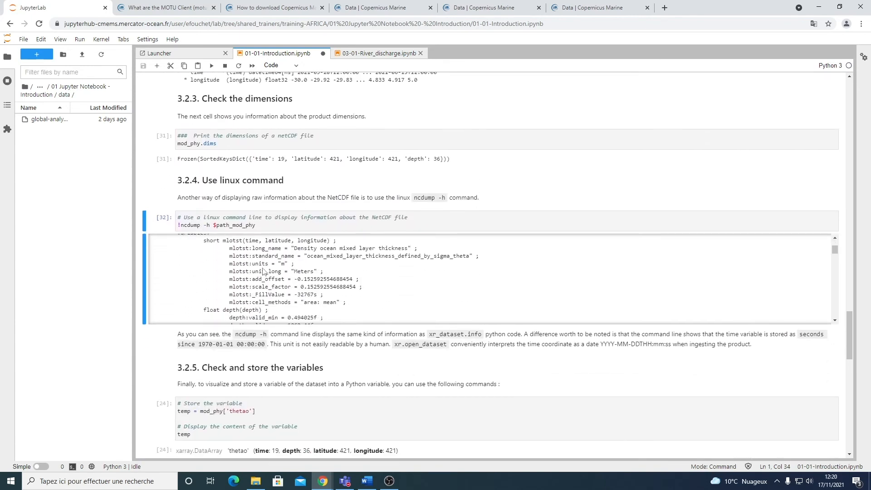
scroll("down", 3)
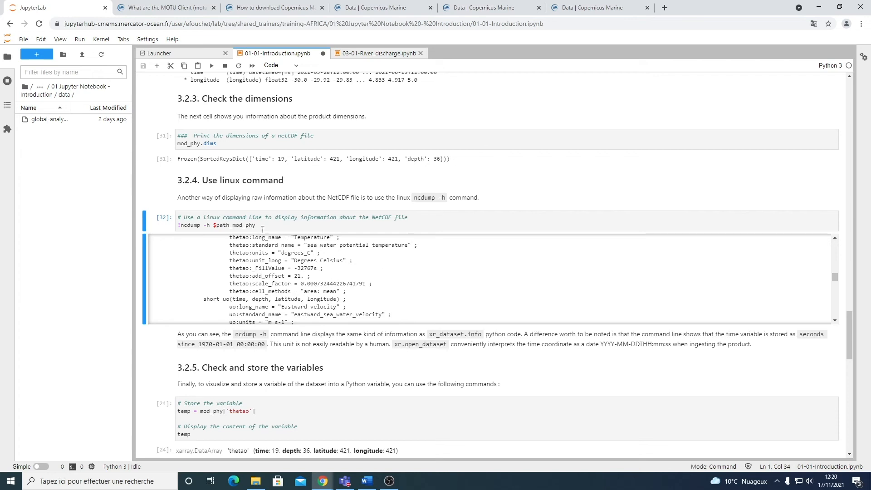
mouse_move(273, 295)
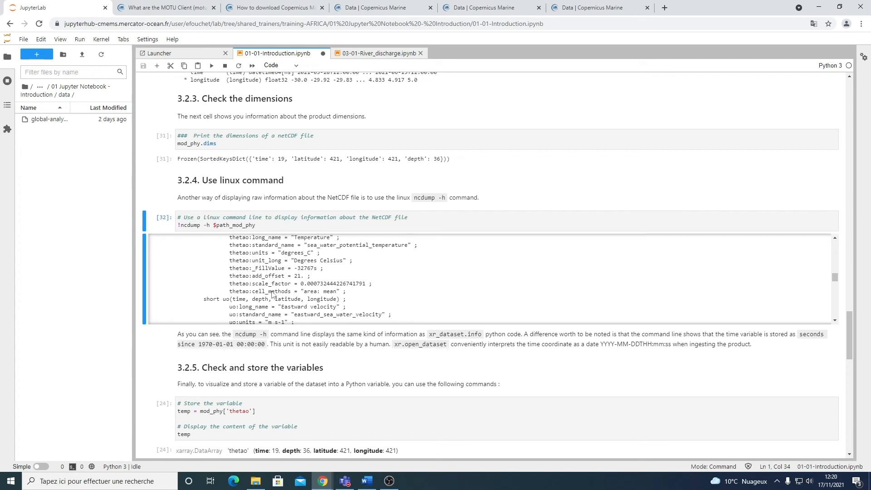
scroll("down", 3)
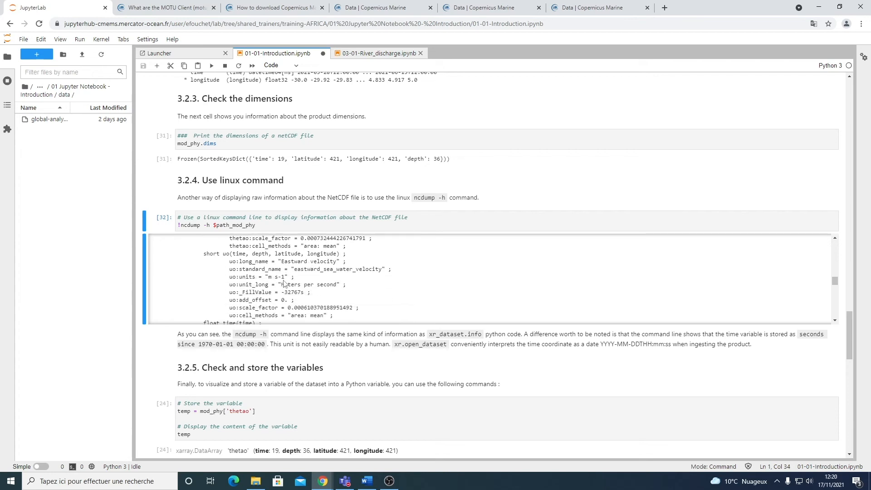
scroll("down", 3)
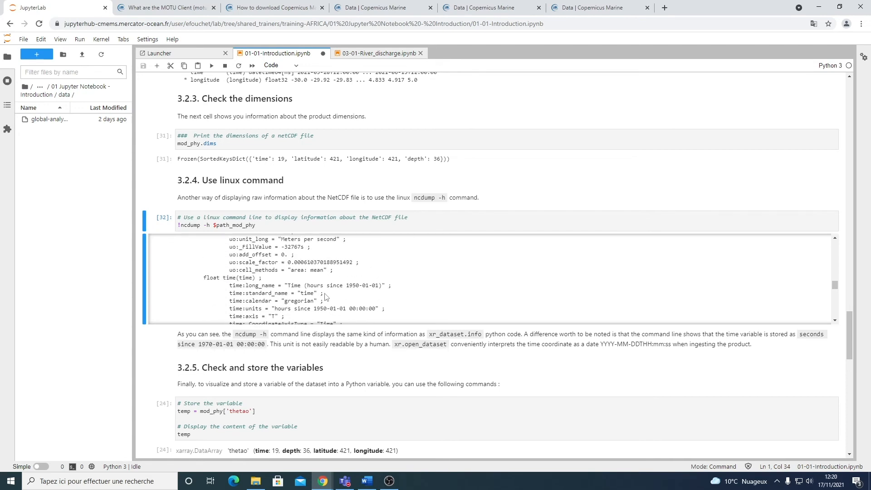
mouse_move(275, 313)
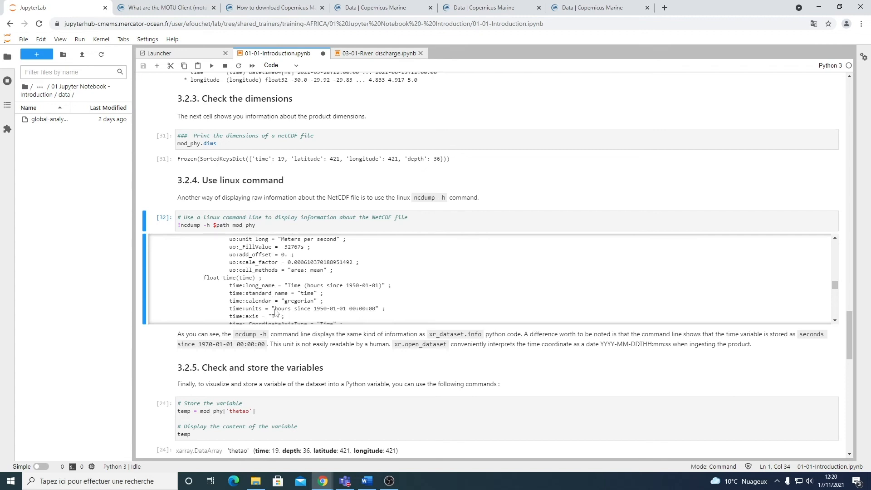
mouse_move(328, 313)
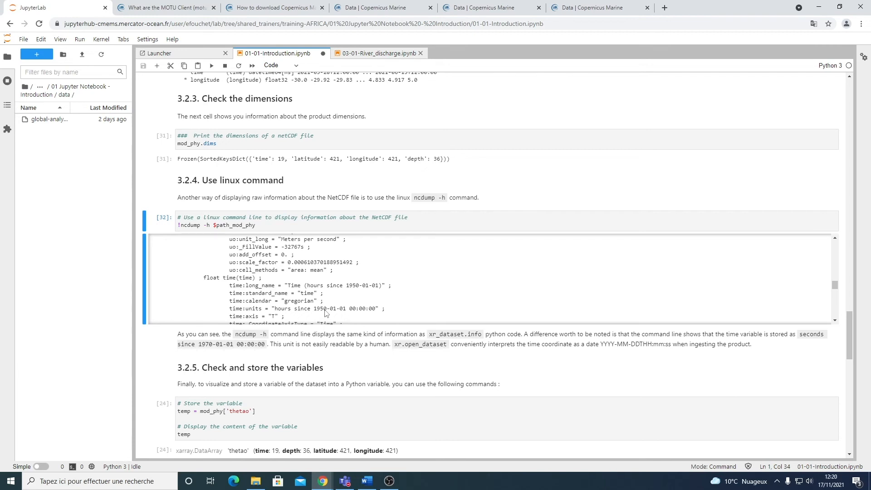
mouse_move(321, 313)
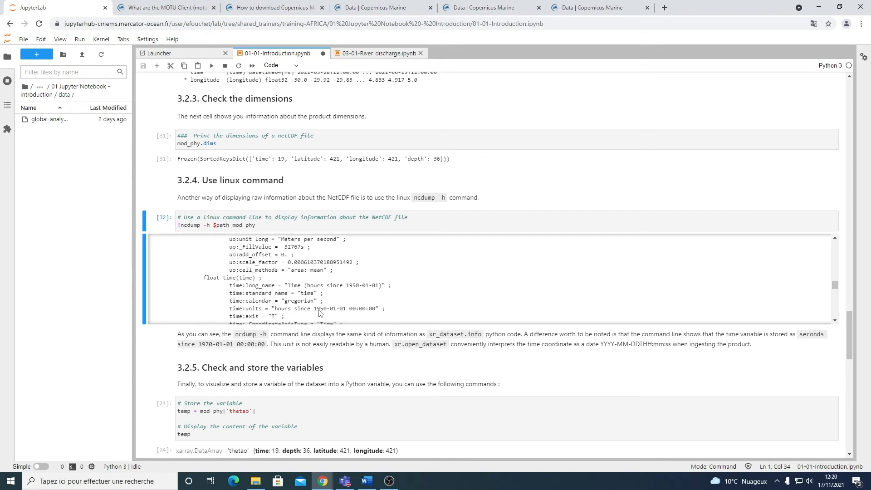
mouse_move(303, 360)
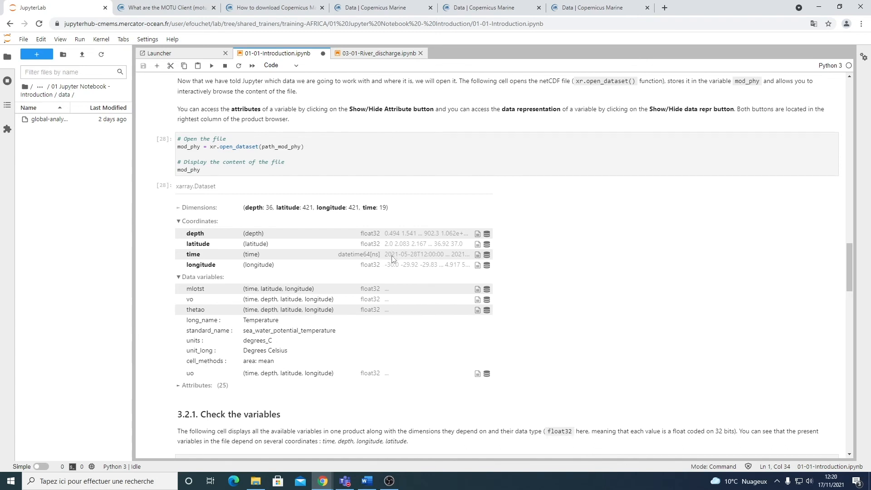
double_click(401, 255)
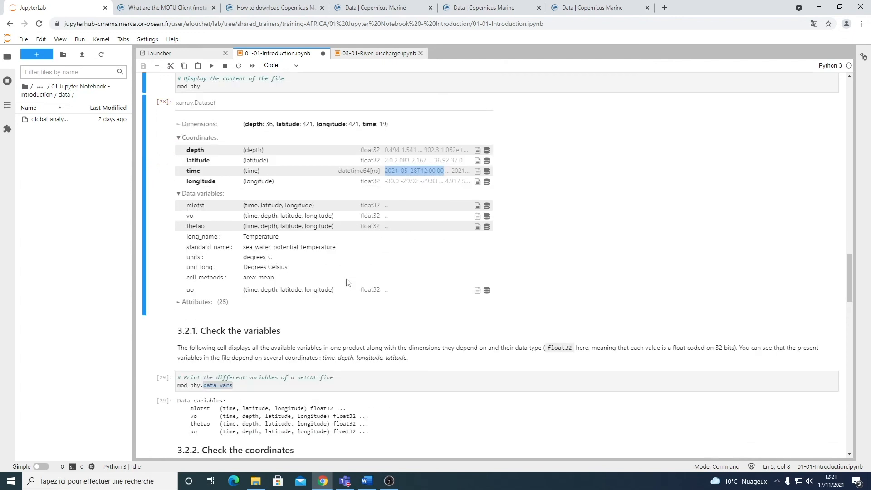
scroll("down", 3)
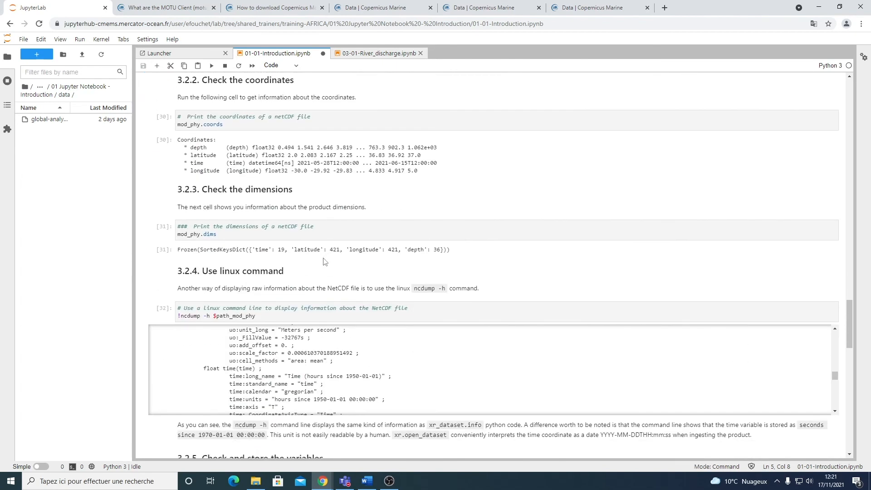
scroll("down", 3)
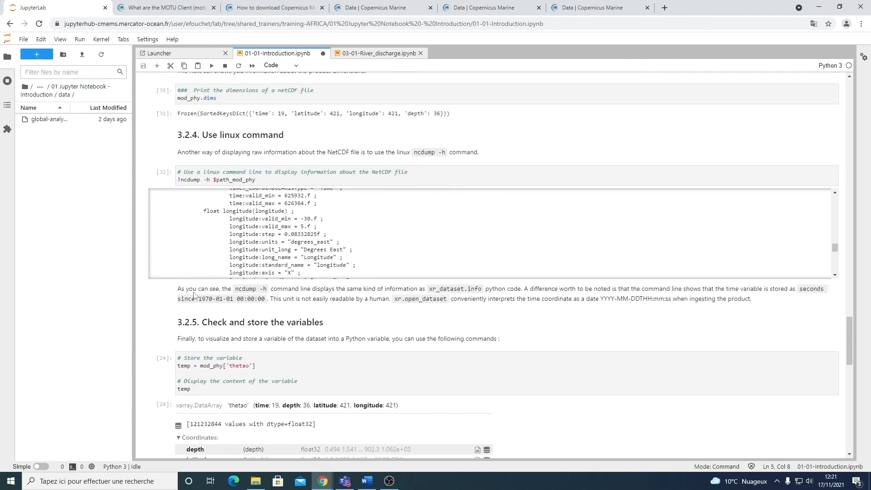
scroll("down", 3)
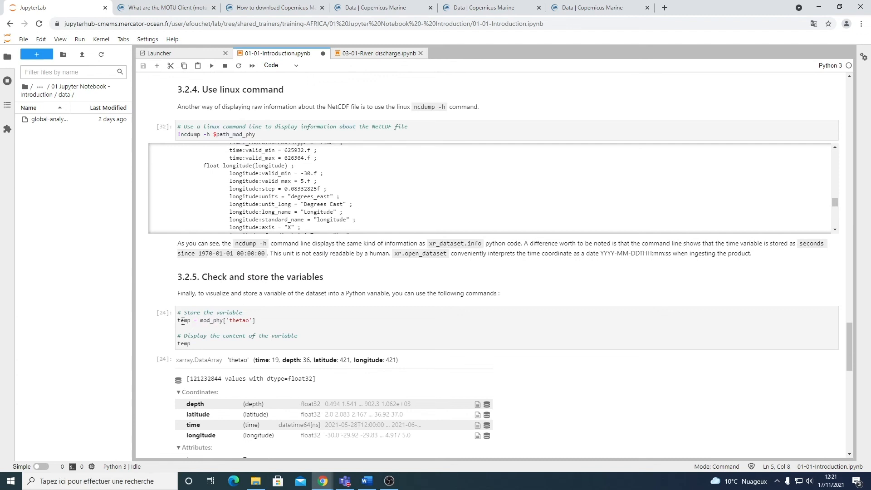
left_click(200, 321)
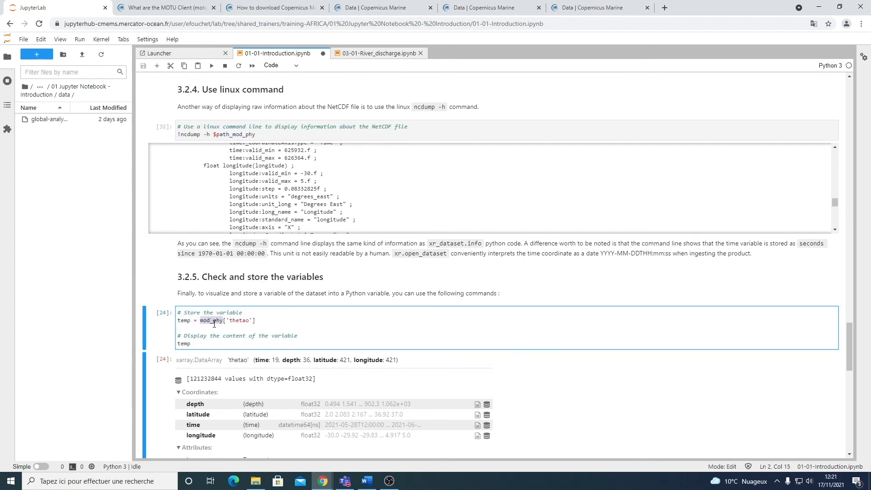
double_click(238, 321)
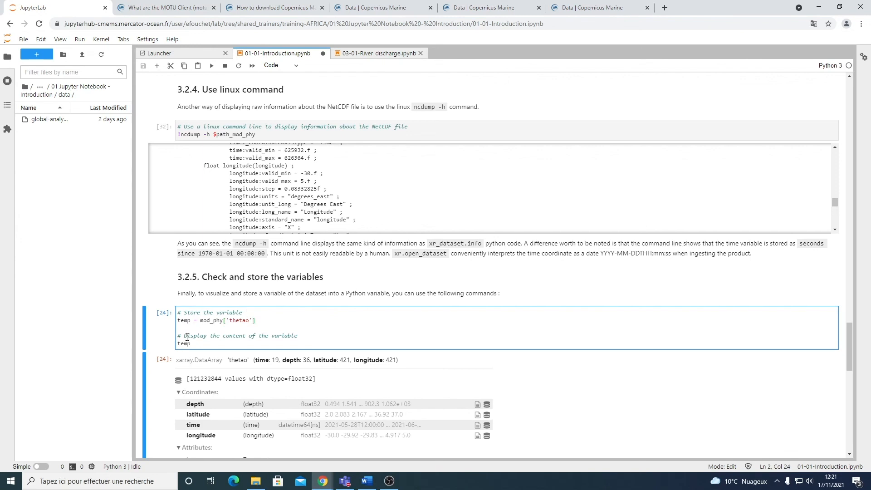
left_click(204, 335)
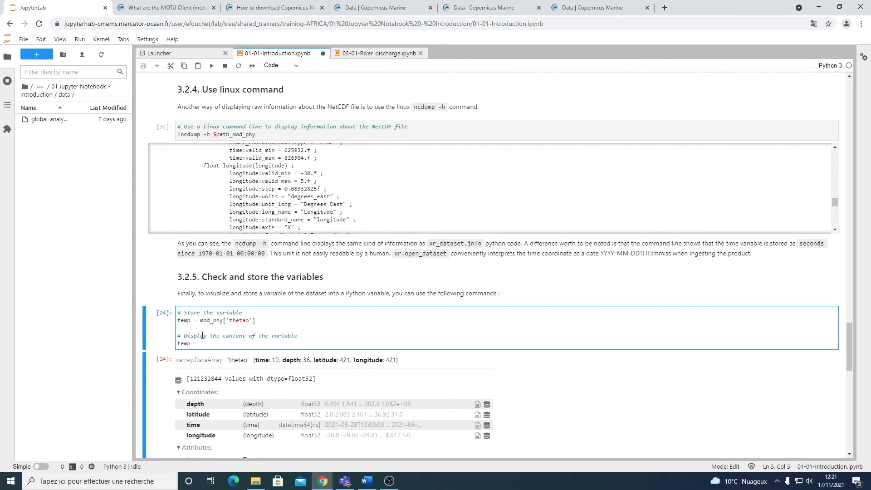
scroll("down", 3)
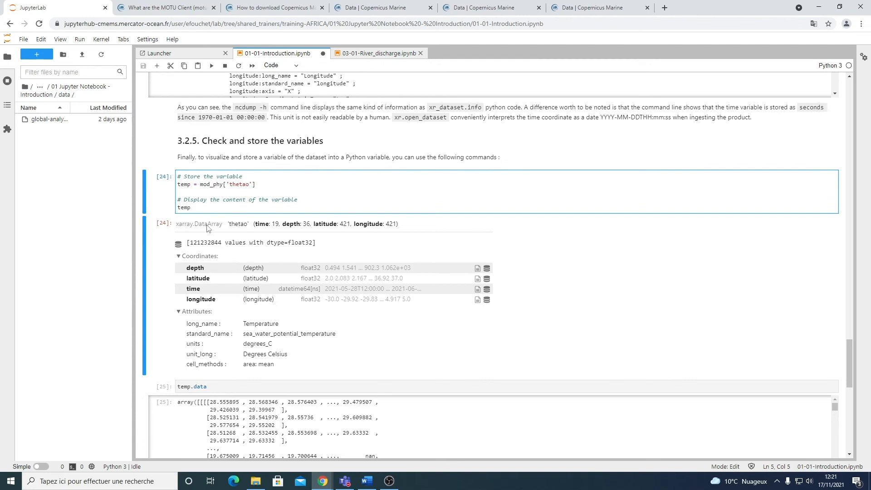
scroll("down", 3)
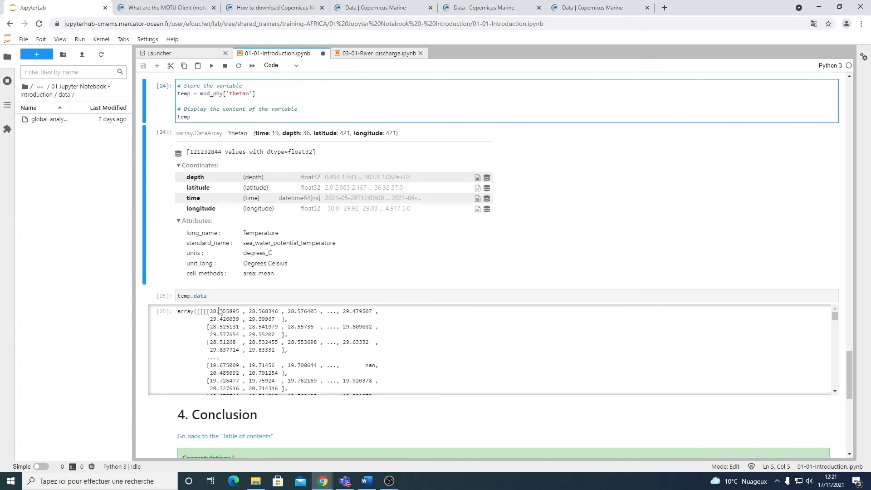
left_click(200, 295)
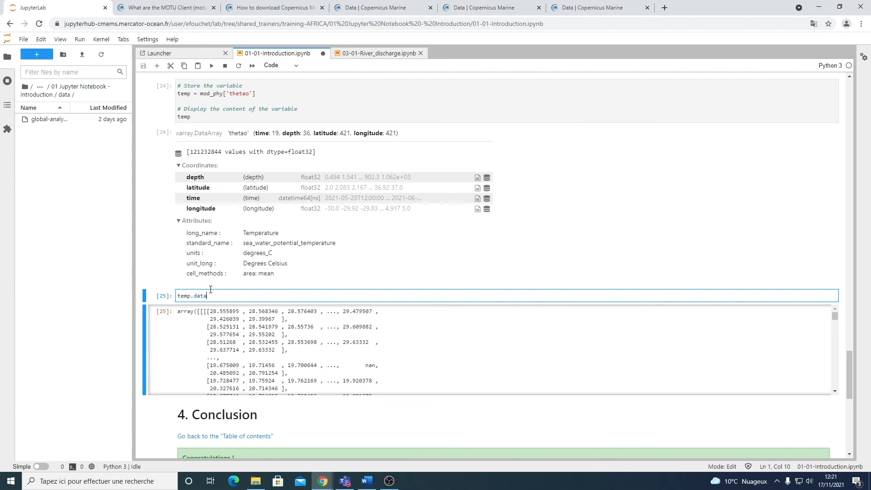
double_click(195, 296)
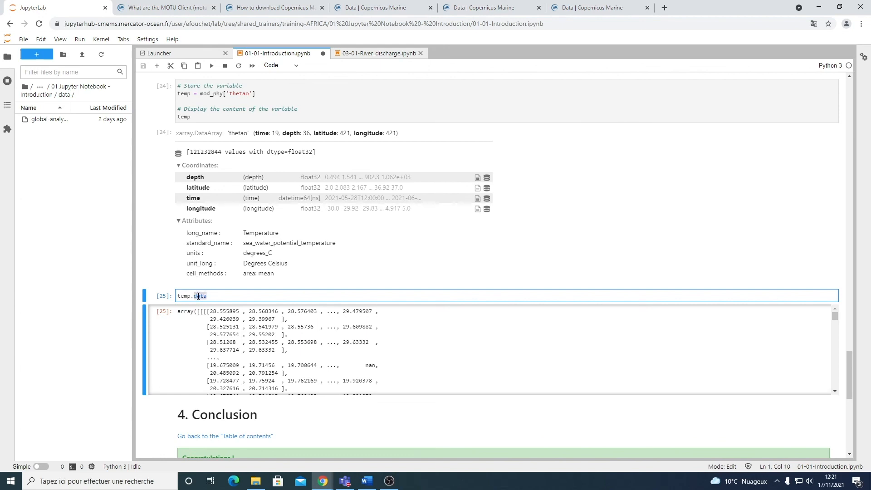
scroll("down", 3)
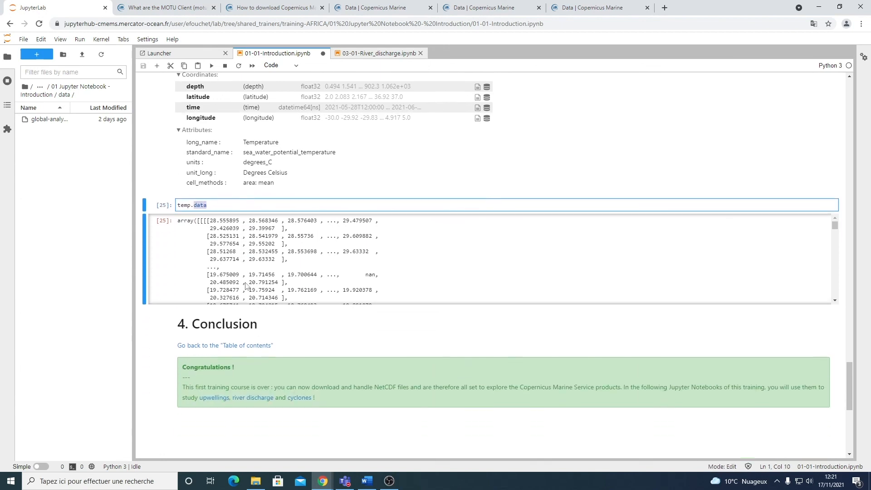